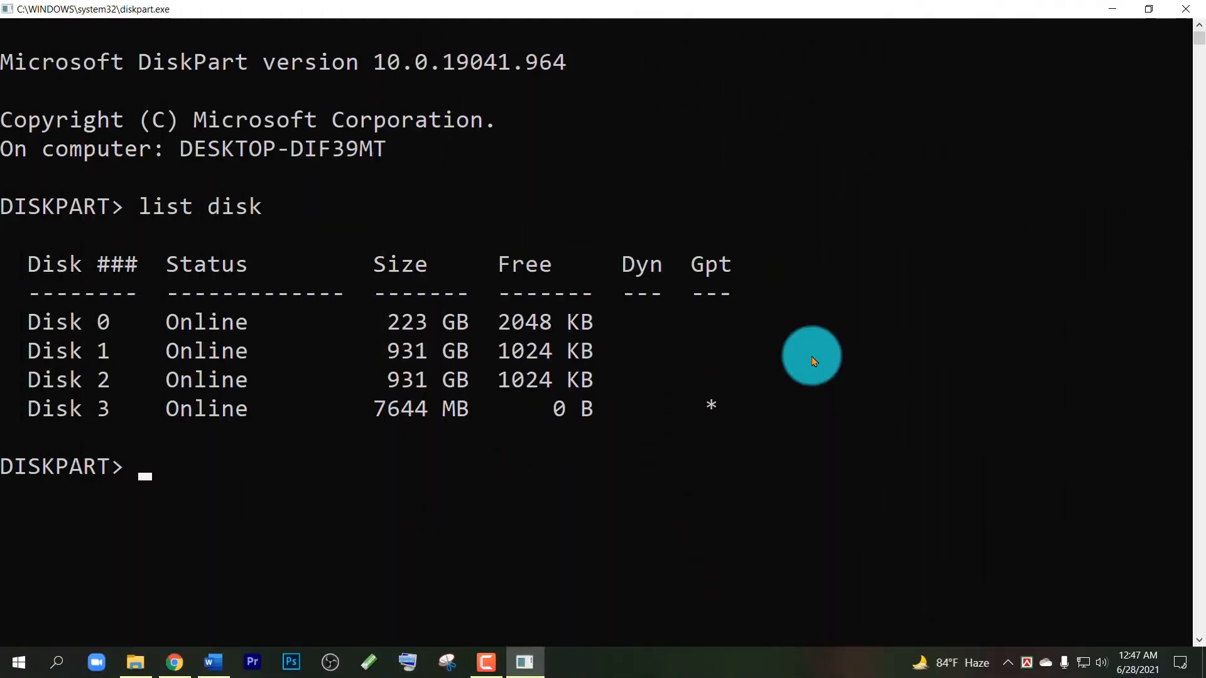
{"action": "mouse_move", "coordinate": [699, 245]}
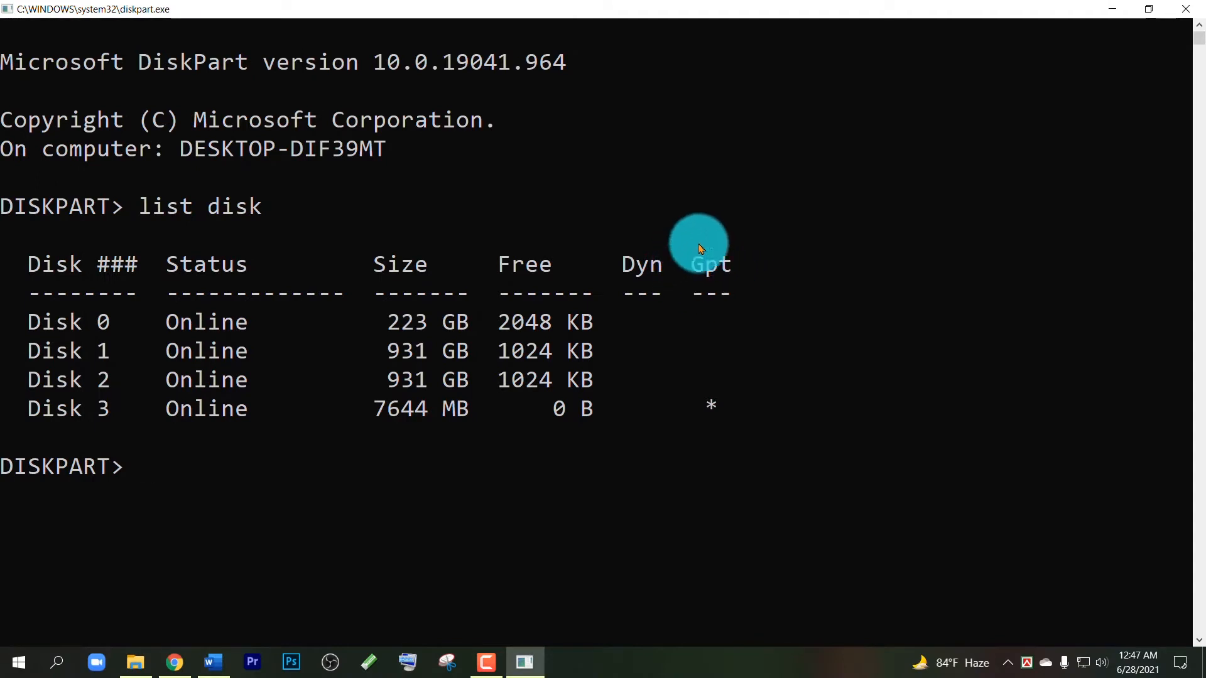
{"action": "mouse_move", "coordinate": [708, 279]}
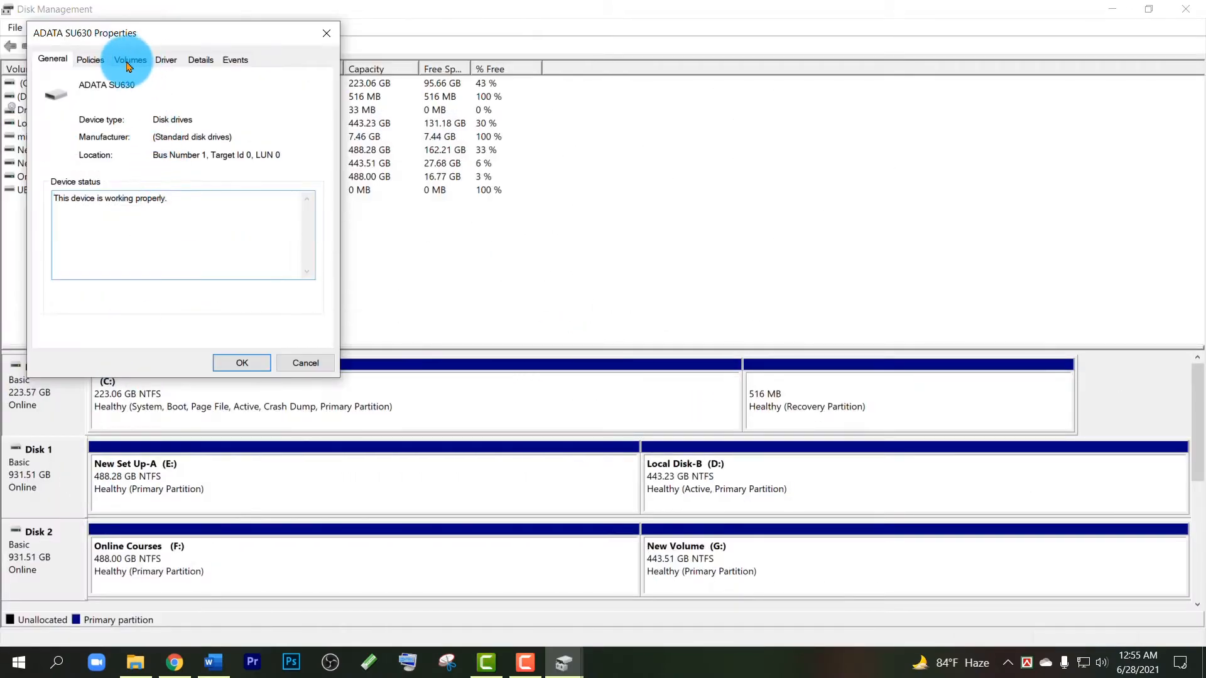
- View the ADATA SU630 disk's Volumes details showing Master Boot Record (MBR) partition style
{"action": "left_click", "coordinate": [129, 59]}
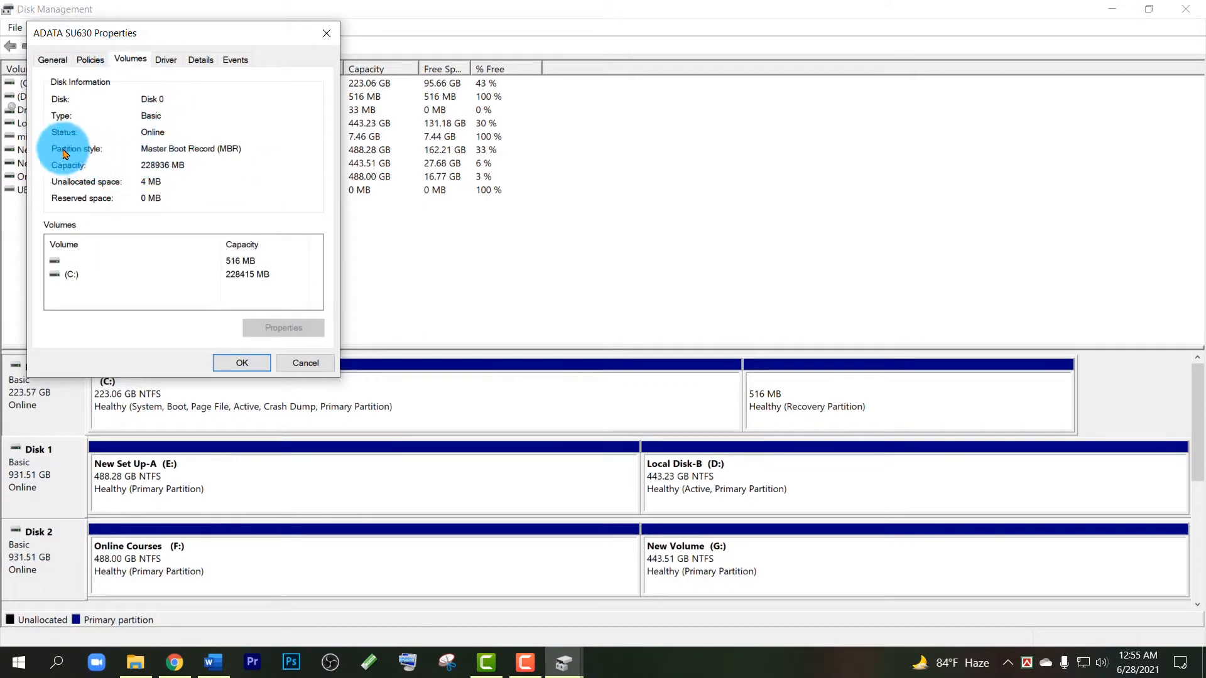
{"action": "mouse_move", "coordinate": [159, 153]}
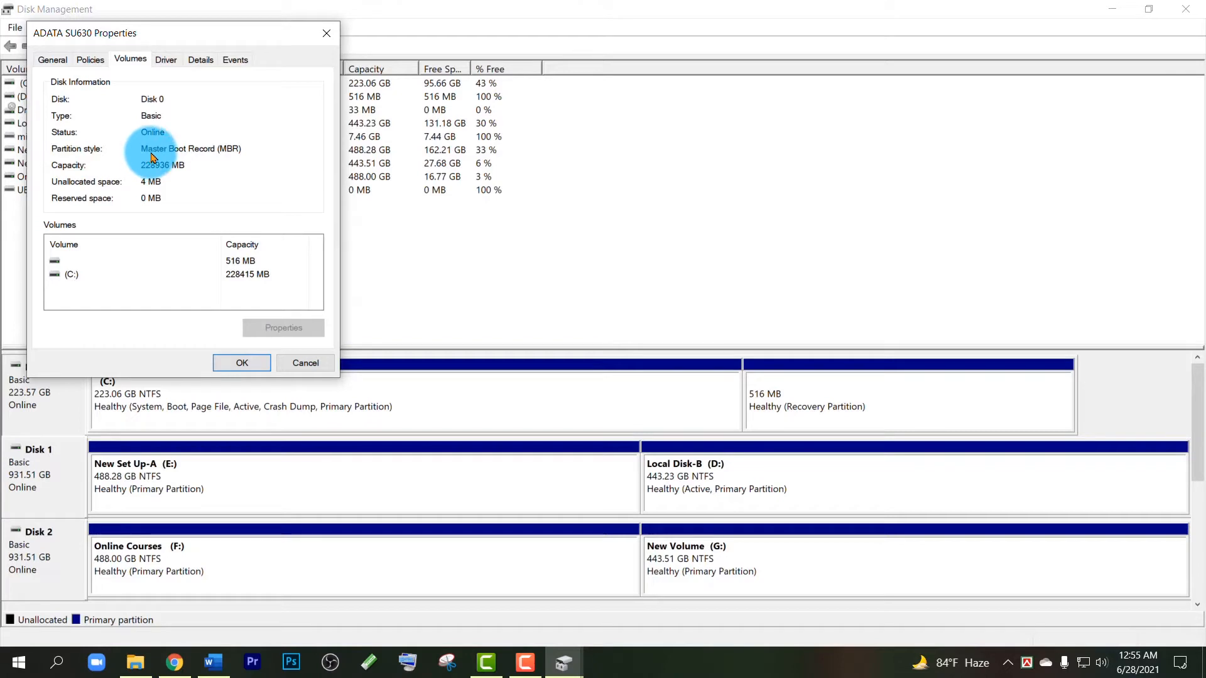
{"action": "mouse_move", "coordinate": [97, 151]}
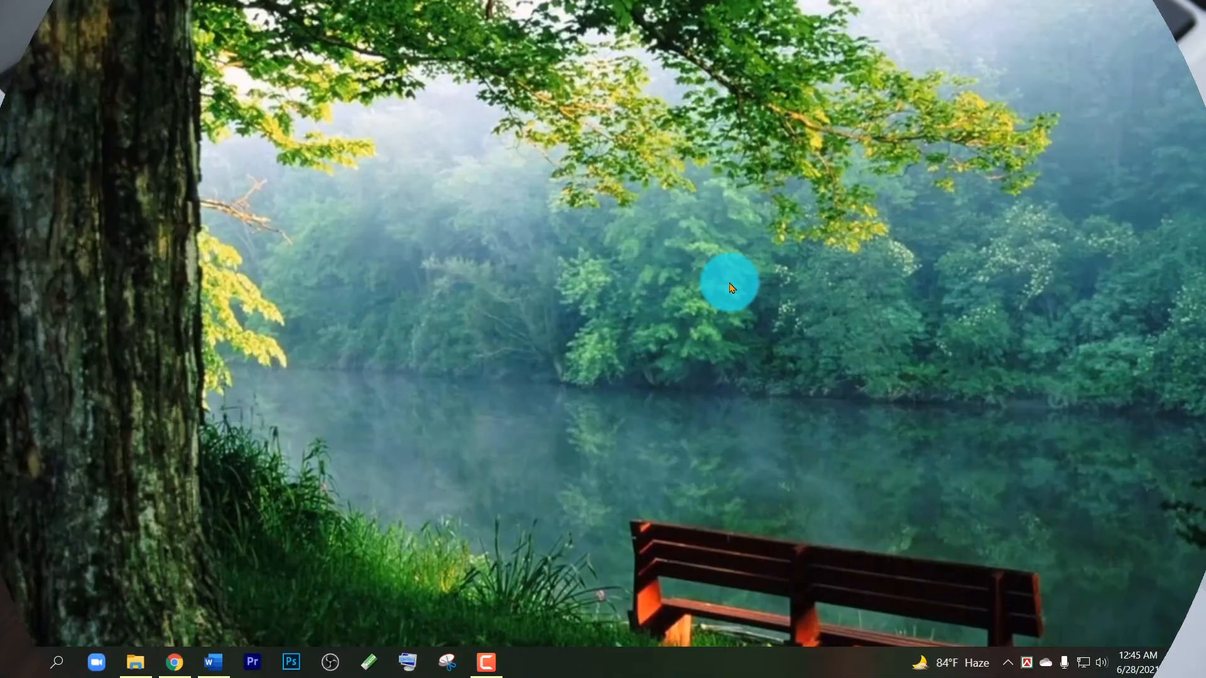
- Launch a Command Prompt via Run with 'cmd' and maximize it
{"action": "key", "text": "win+r"}
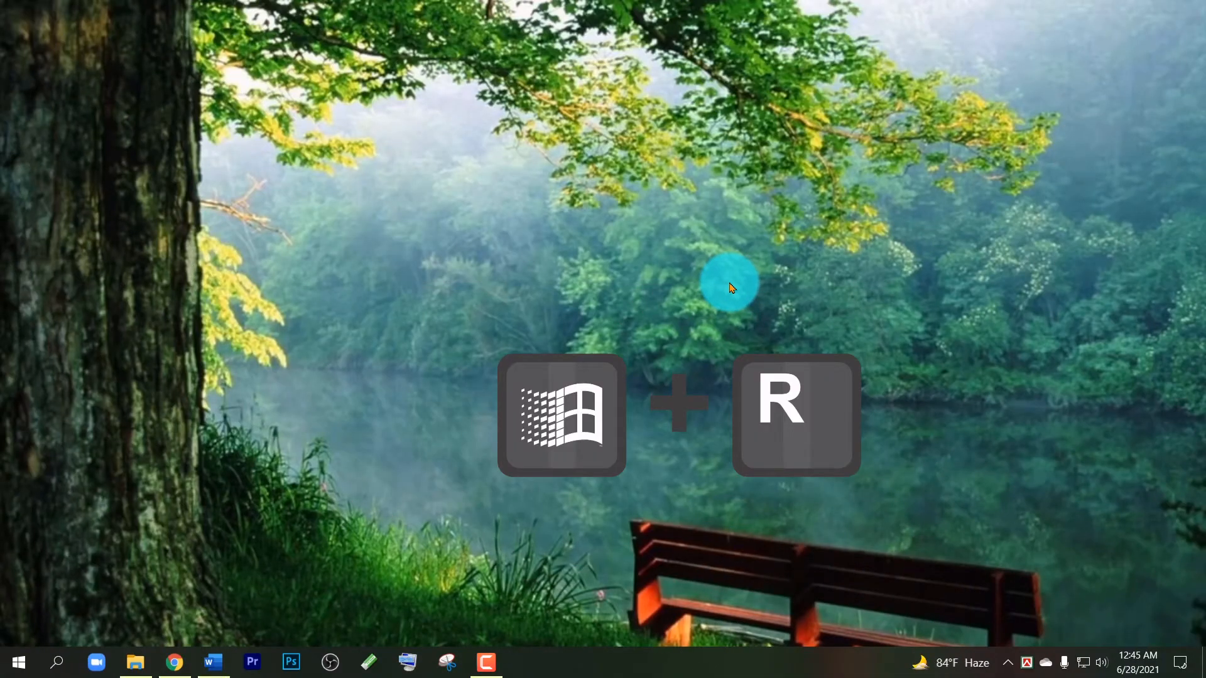
{"action": "key", "text": "win+r"}
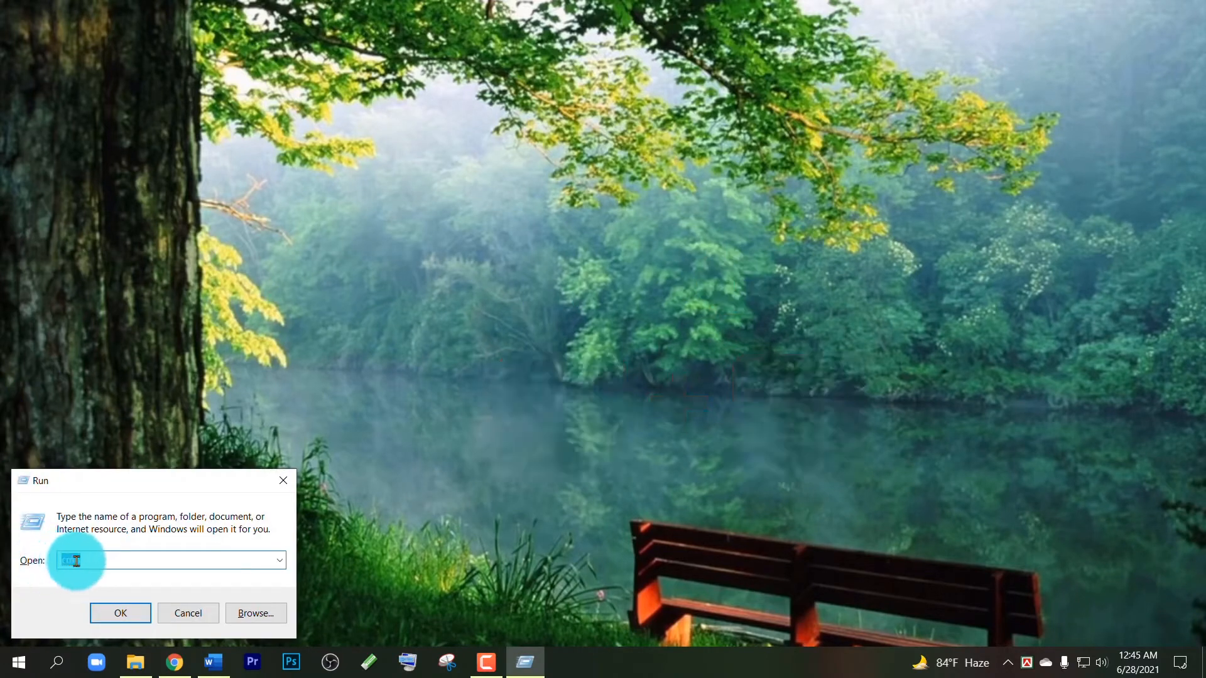
{"action": "type", "text": "cmd"}
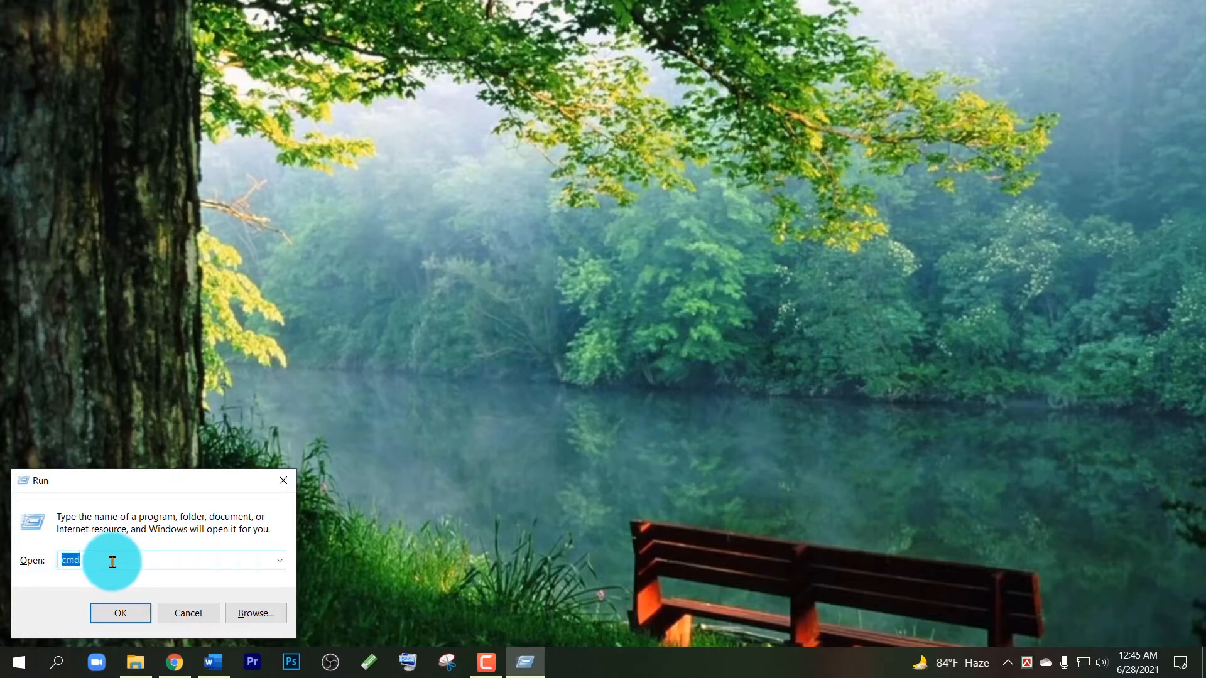
{"action": "left_click", "coordinate": [121, 613]}
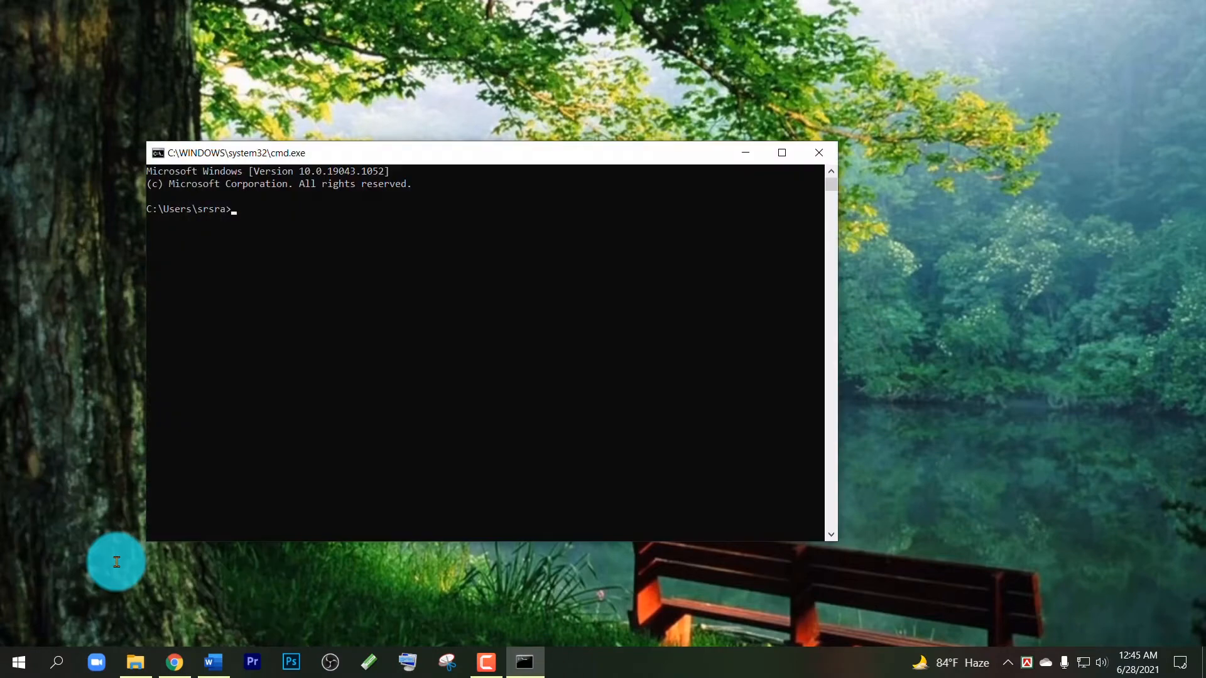
{"action": "left_click", "coordinate": [782, 152]}
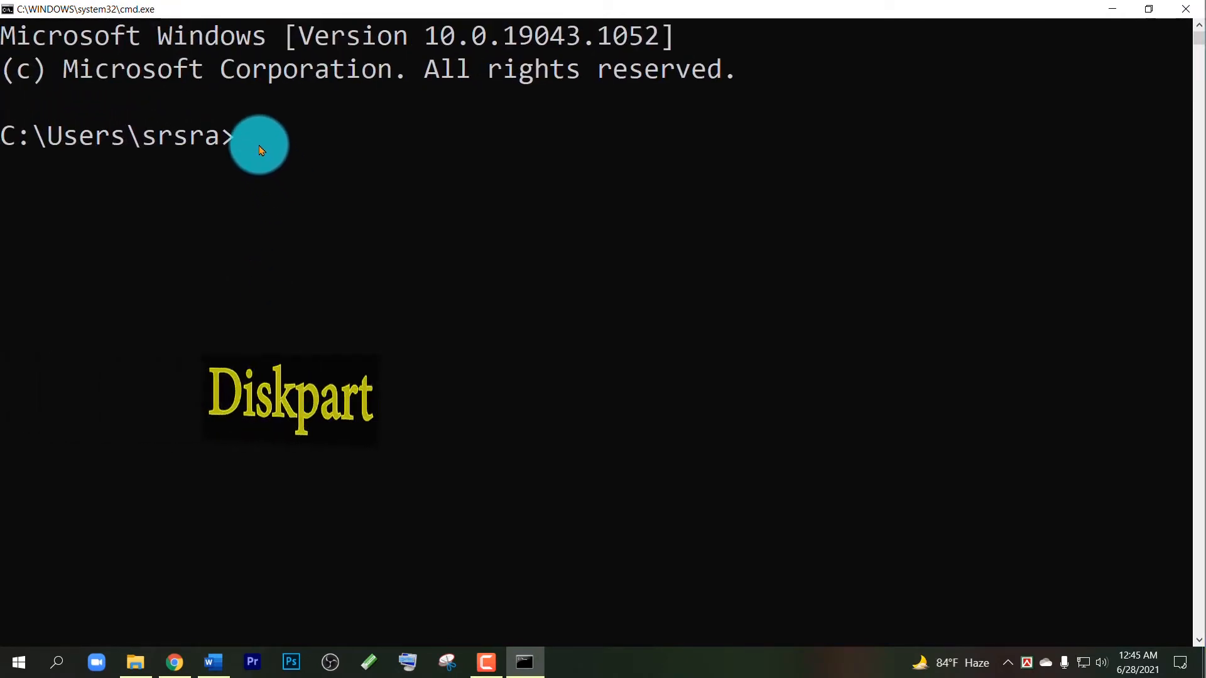
- Start the DiskPart utility from the command prompt
{"action": "type", "text": "di"}
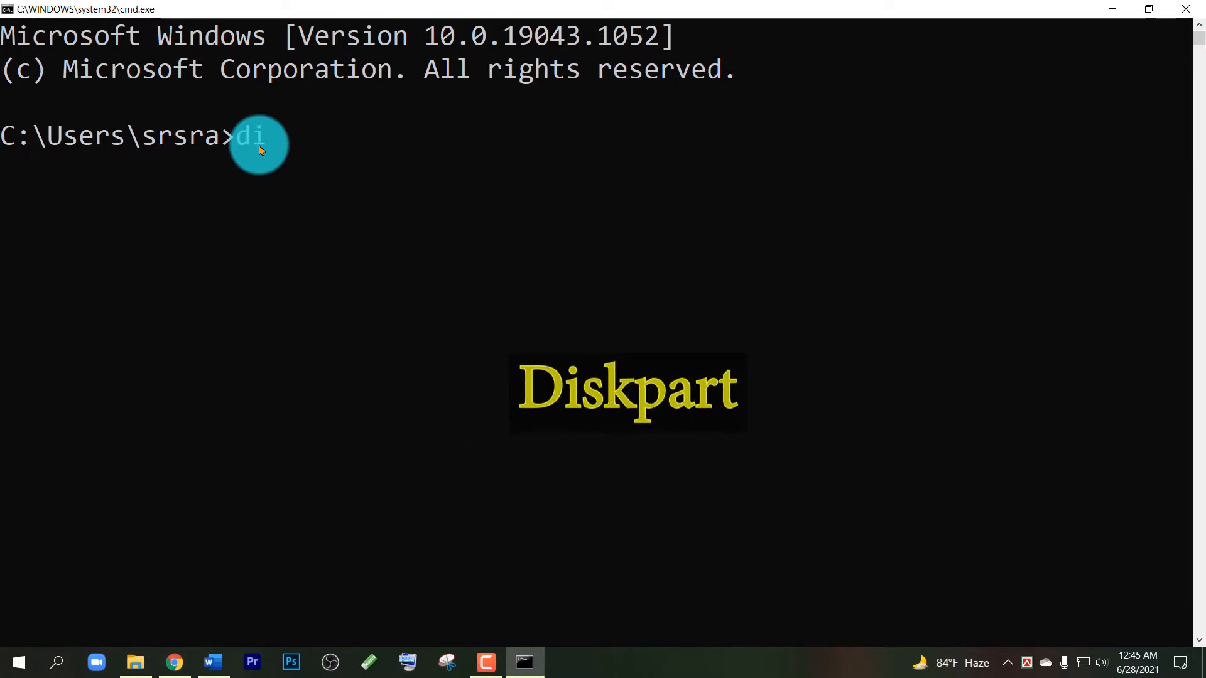
{"action": "type", "text": "skpart"}
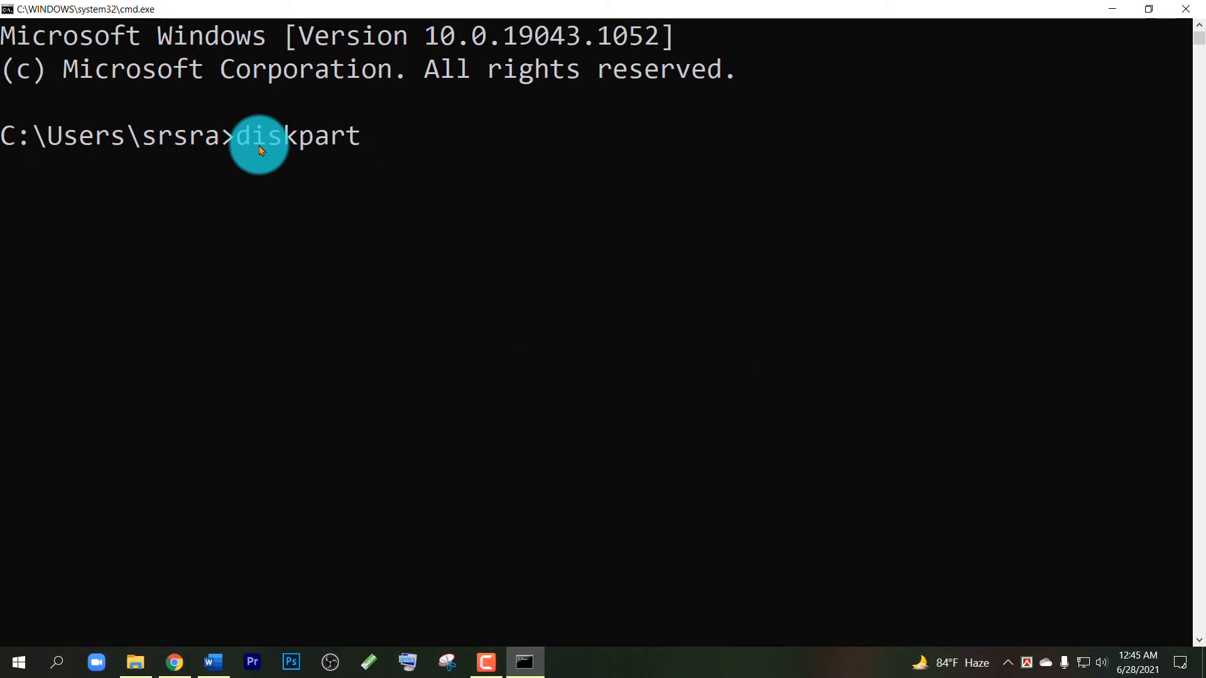
{"action": "key", "text": "Return"}
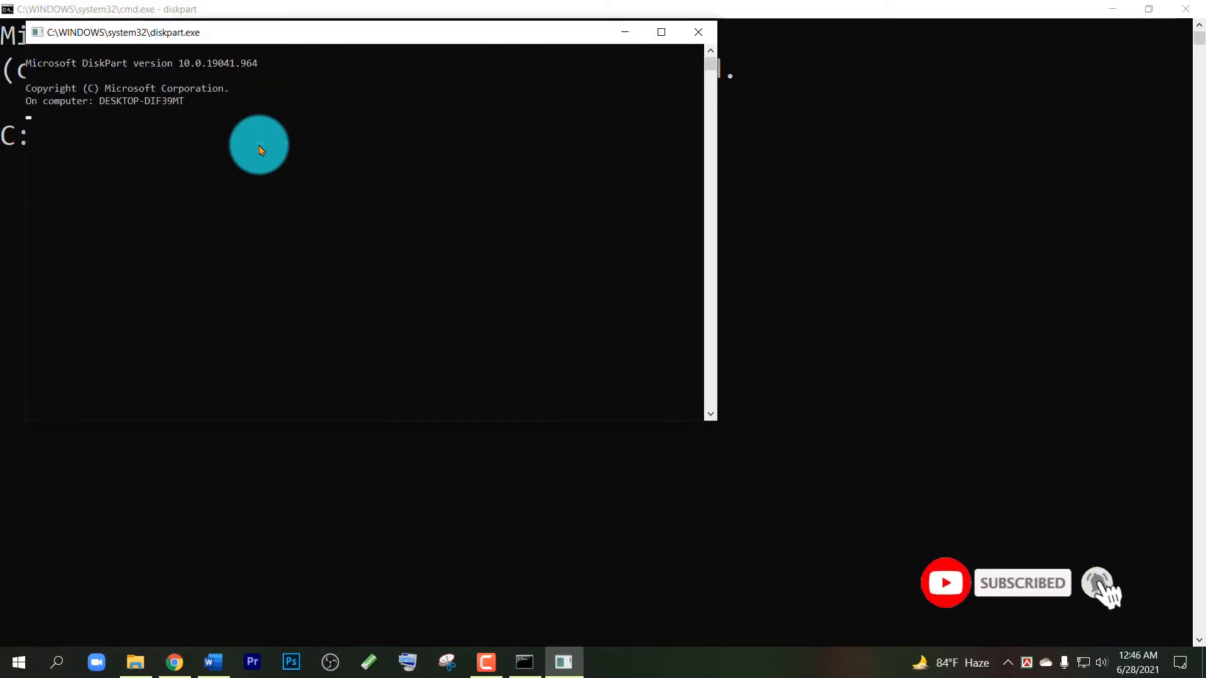
{"action": "mouse_move", "coordinate": [1167, 16]}
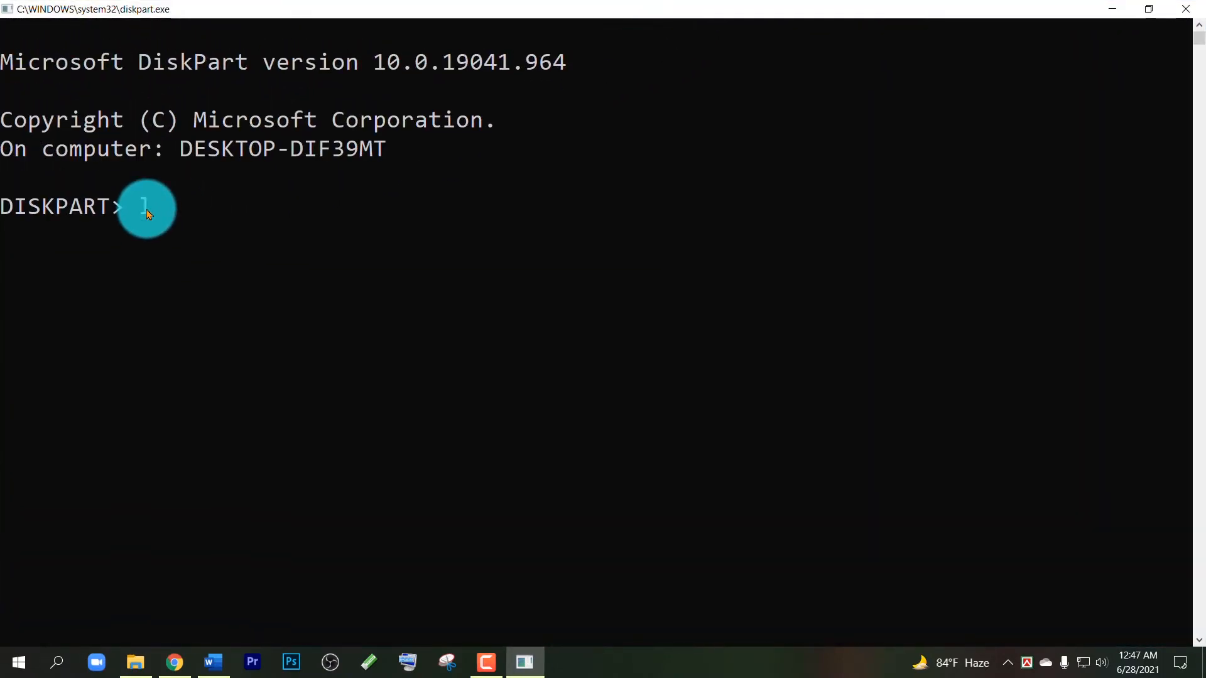
- Run 'list disk' to show all four online disks with sizes and the GPT column
{"action": "type", "text": "list"}
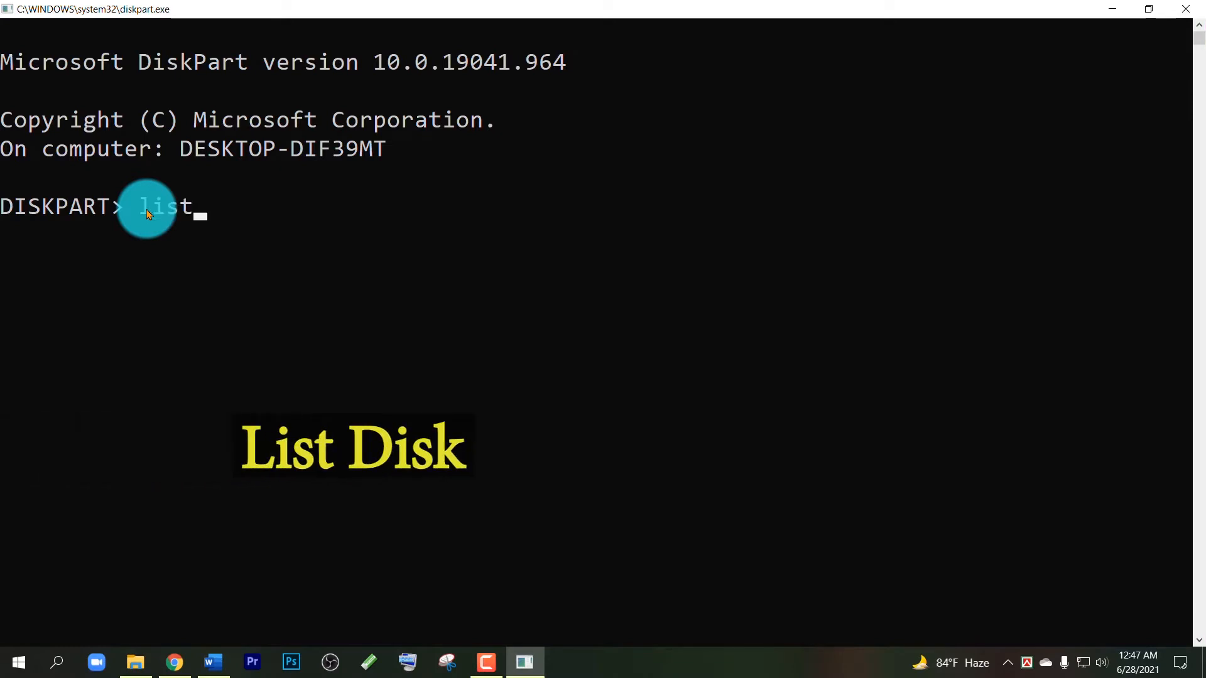
{"action": "type", "text": "disk"}
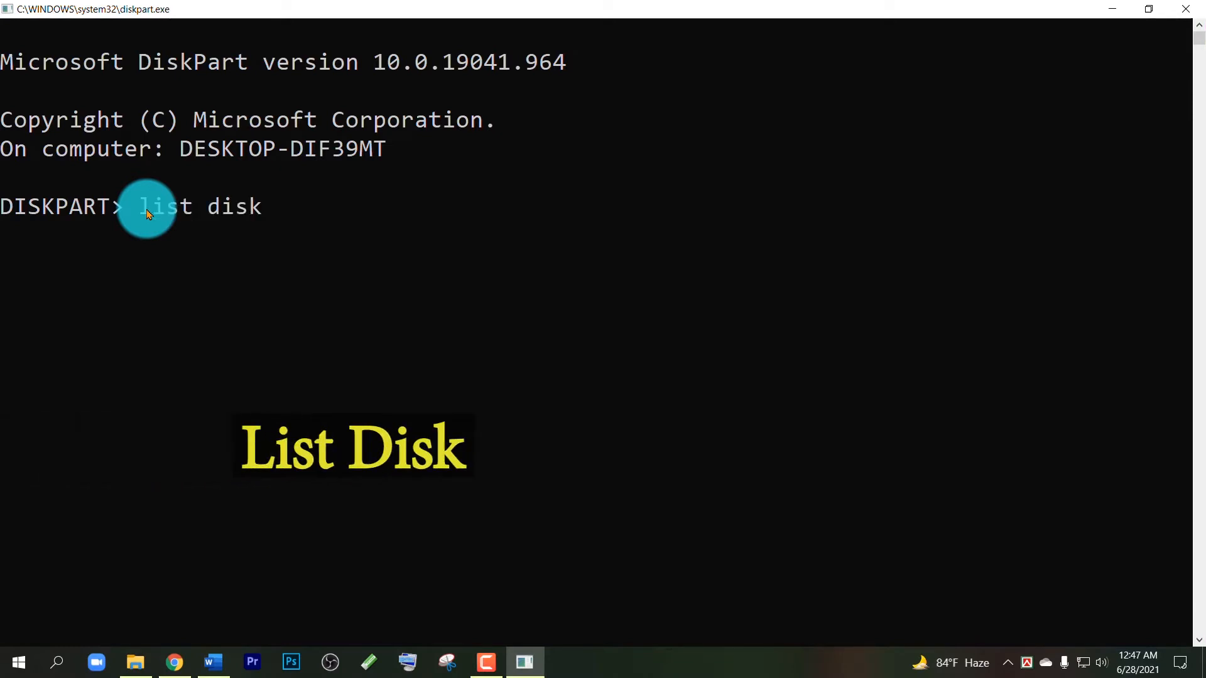
{"action": "key", "text": "Return"}
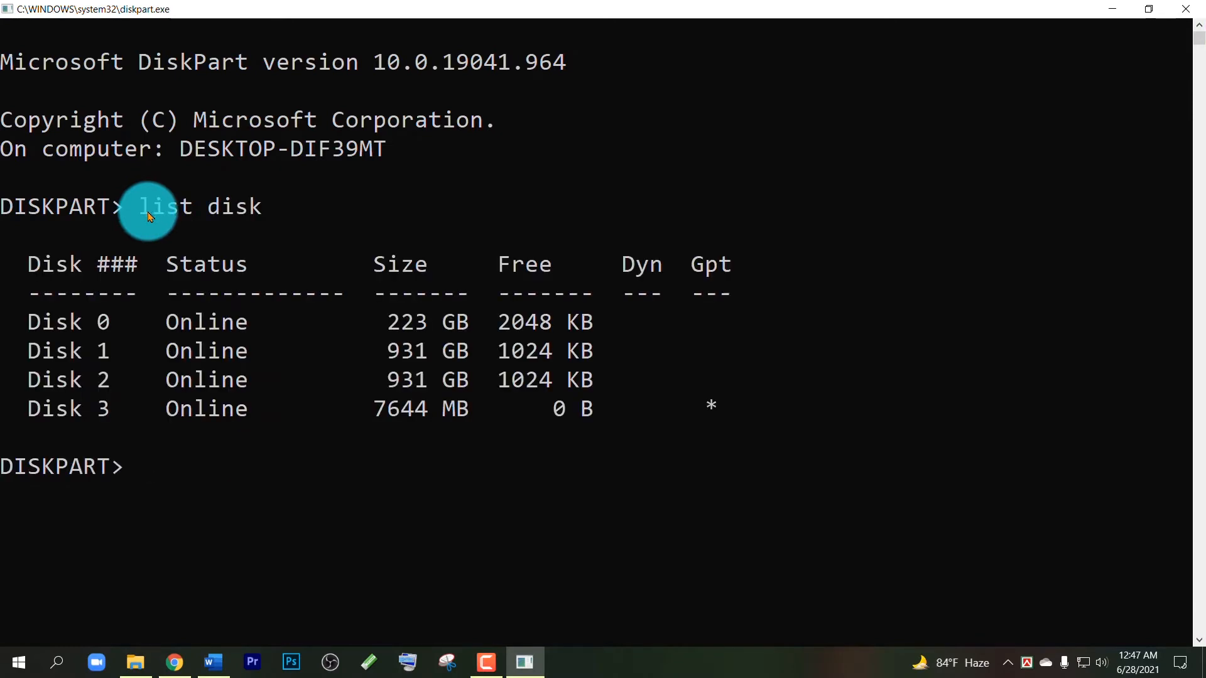
{"action": "mouse_move", "coordinate": [423, 475]}
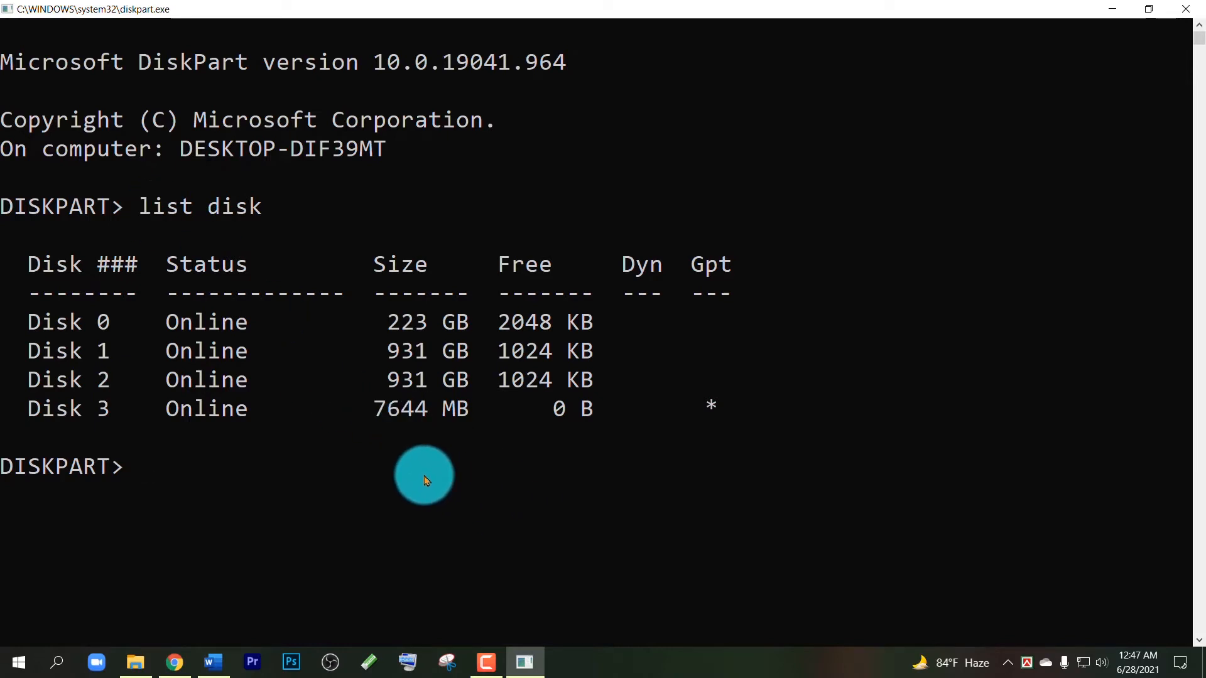
{"action": "mouse_move", "coordinate": [450, 315]}
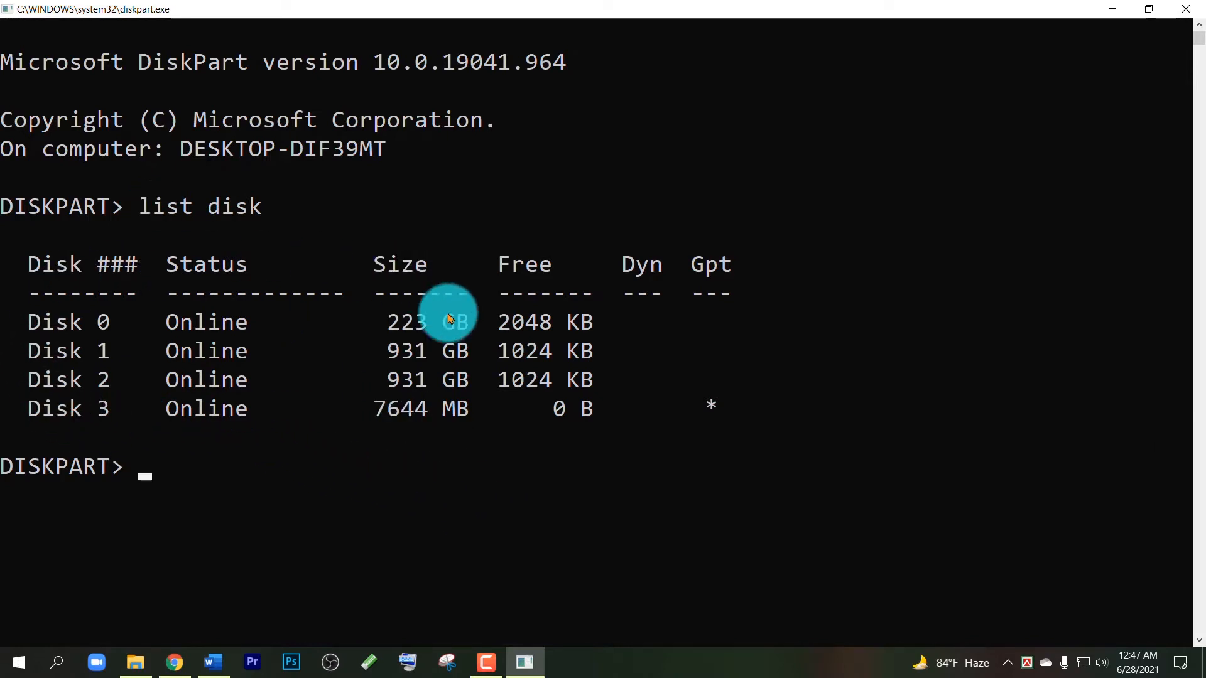
{"action": "mouse_move", "coordinate": [811, 358]}
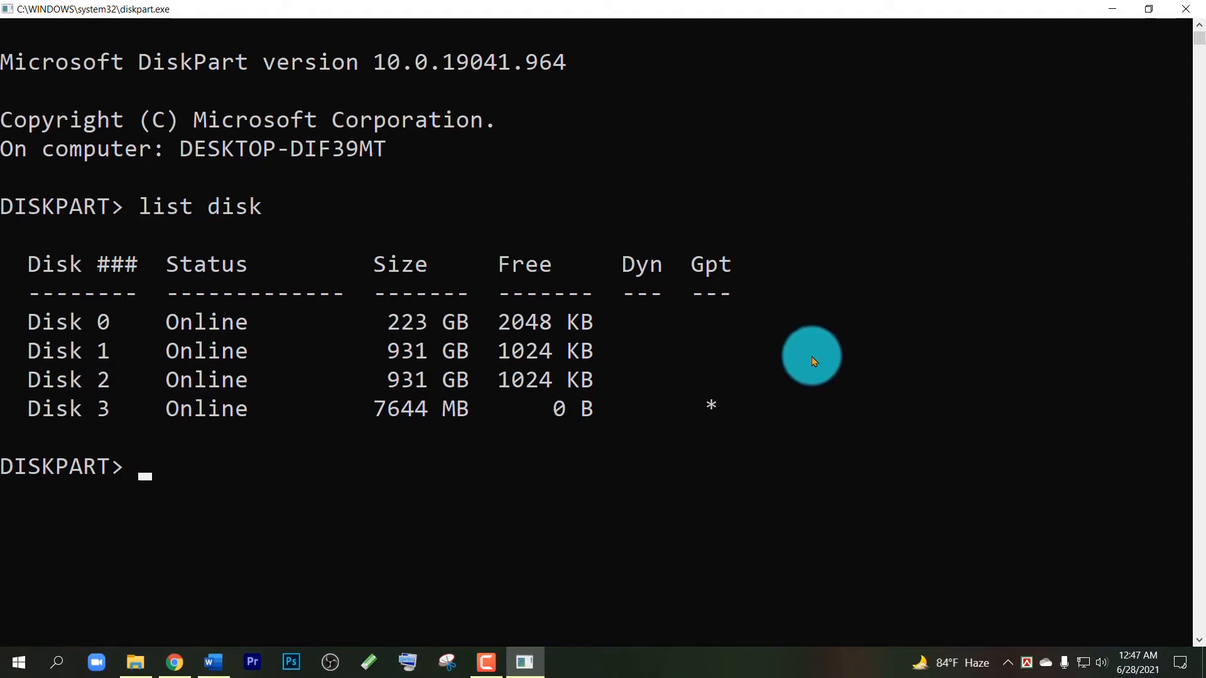
{"action": "mouse_move", "coordinate": [742, 276]}
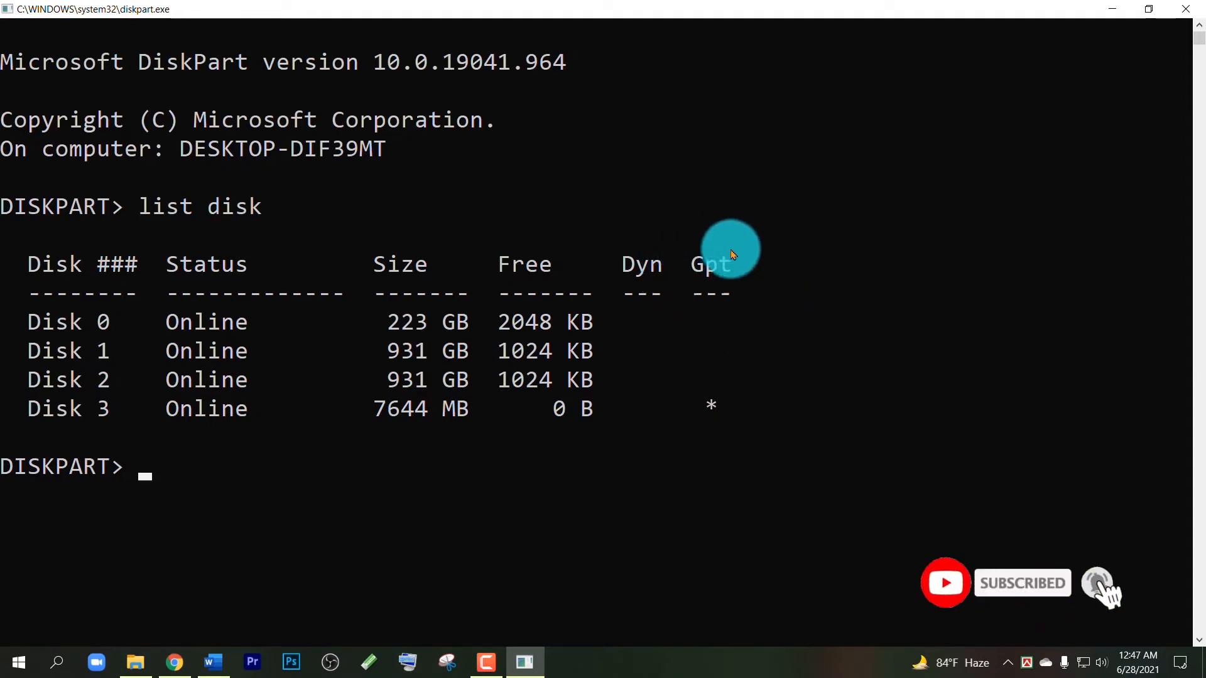
{"action": "mouse_move", "coordinate": [699, 406]}
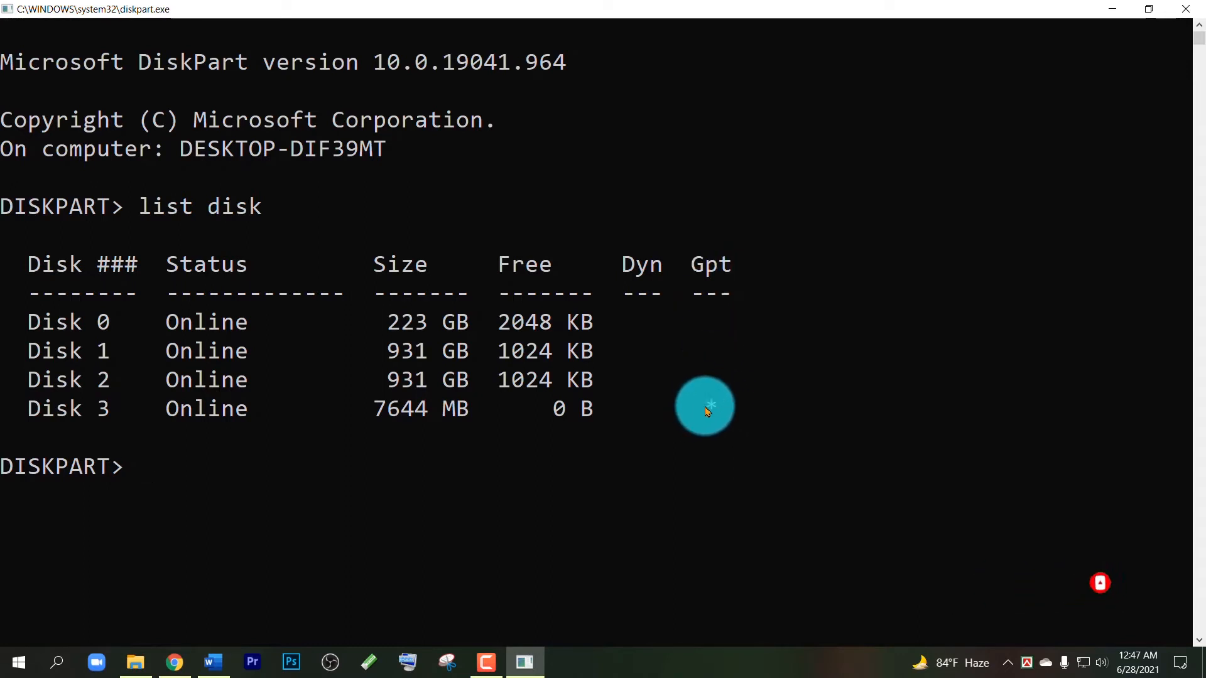
- Highlight the Disk 3 row, the only disk carrying the GPT mark
{"action": "left_click", "coordinate": [100, 409]}
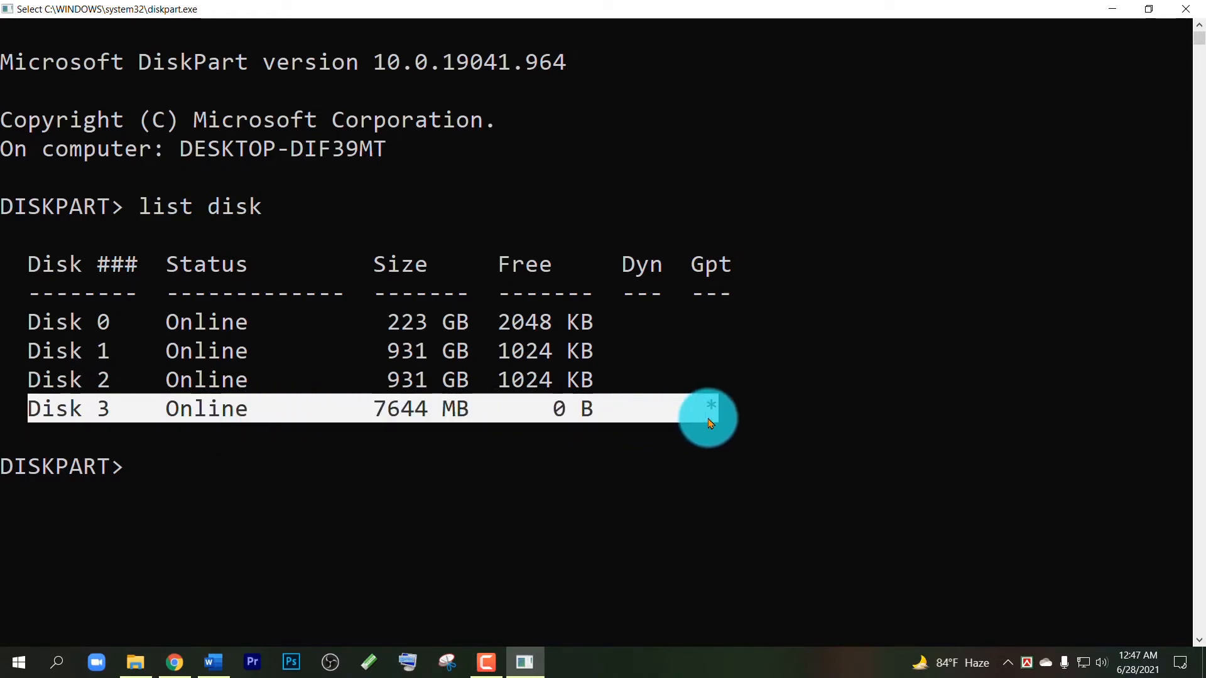
{"action": "mouse_move", "coordinate": [714, 422]}
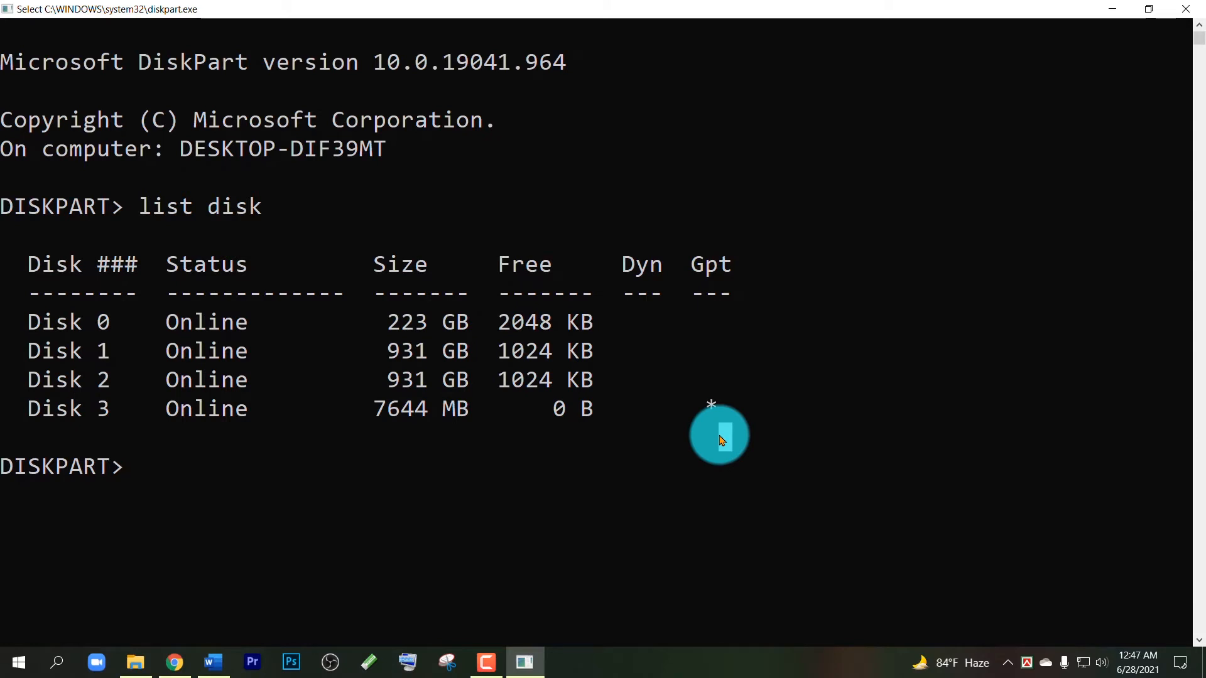
{"action": "mouse_move", "coordinate": [259, 412]}
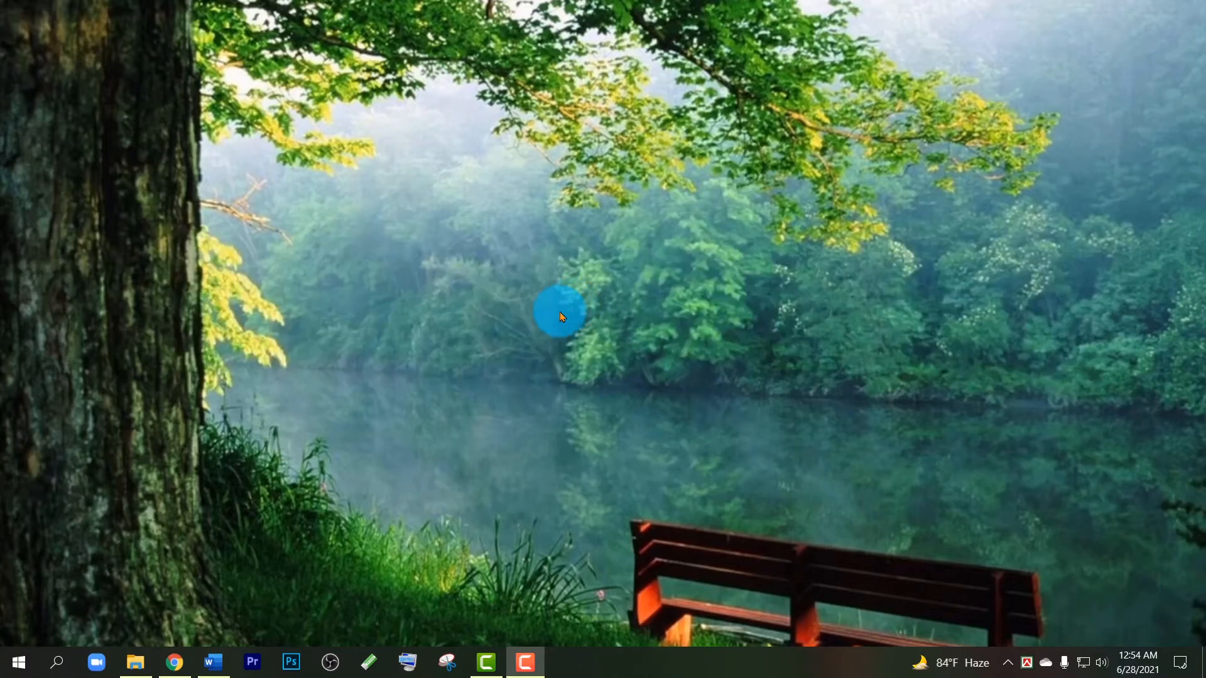
- Search Windows for 'Disk Management' to surface Create and format hard disk partitions
{"action": "left_click", "coordinate": [56, 662]}
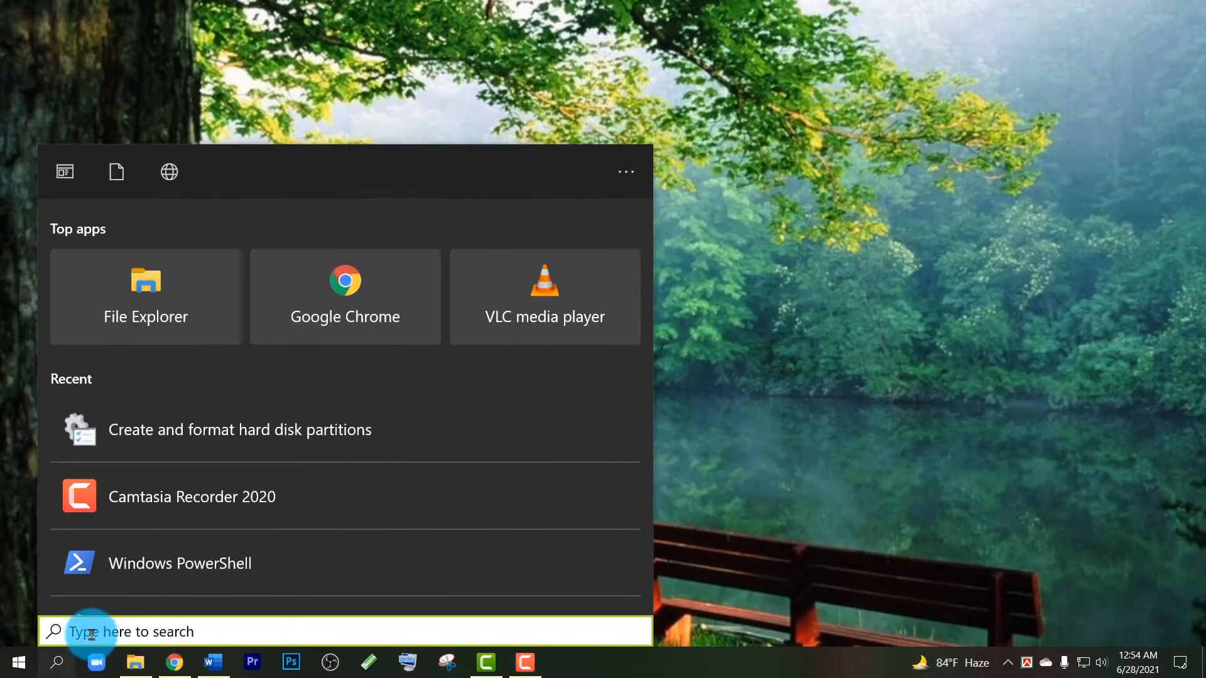
{"action": "type", "text": "Disk"}
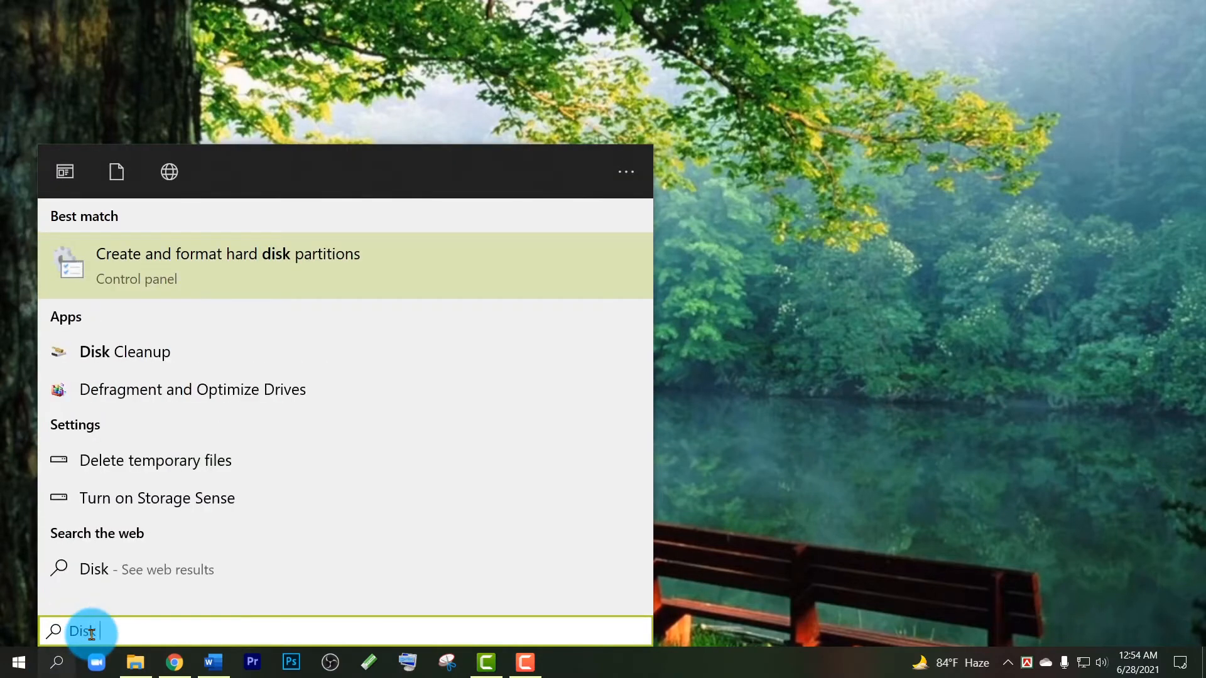
{"action": "type", "text": "Man"}
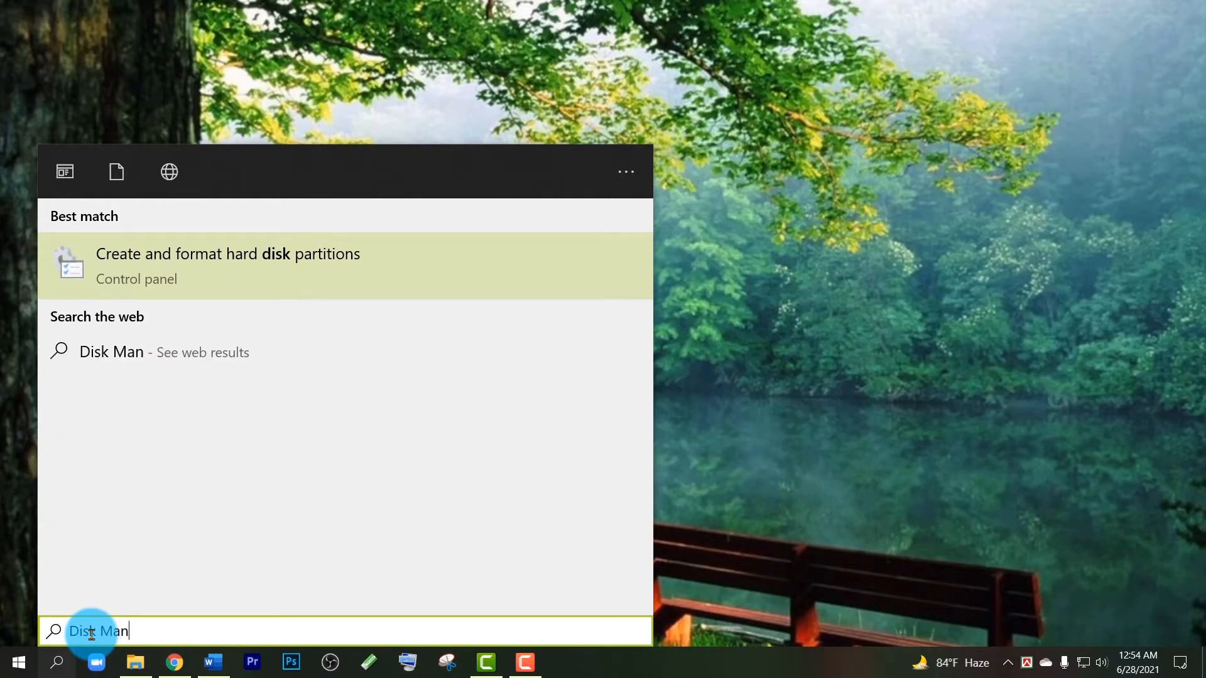
{"action": "type", "text": "ageme"}
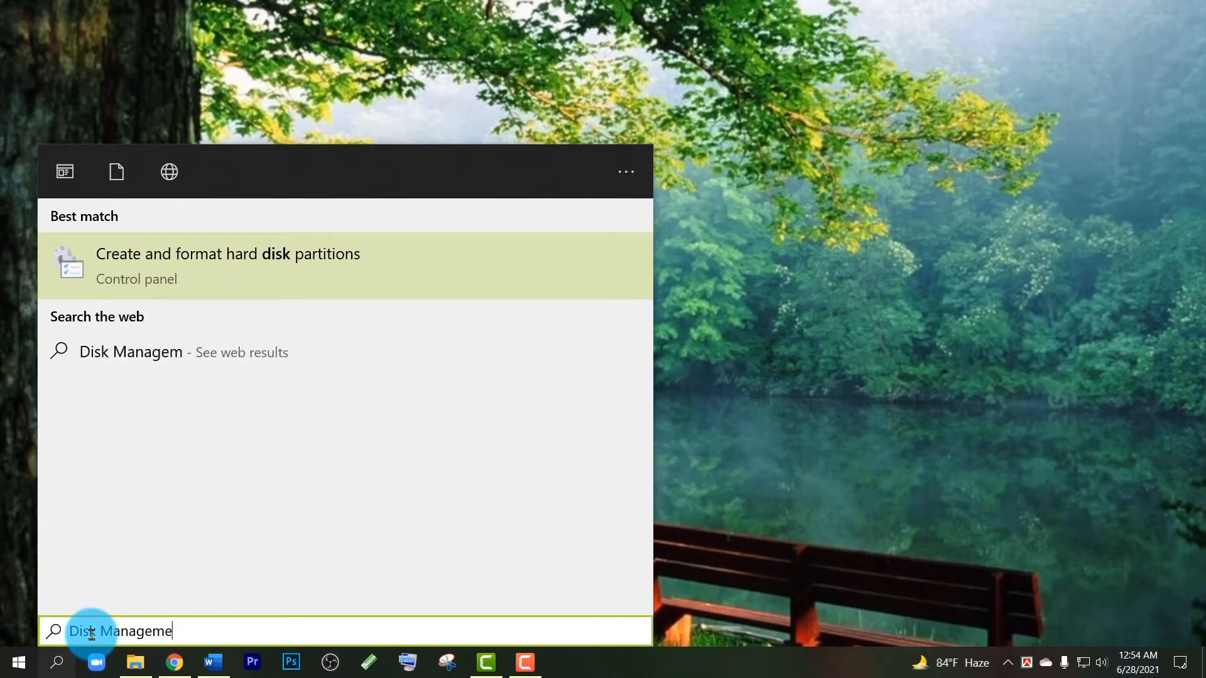
{"action": "type", "text": "r"}
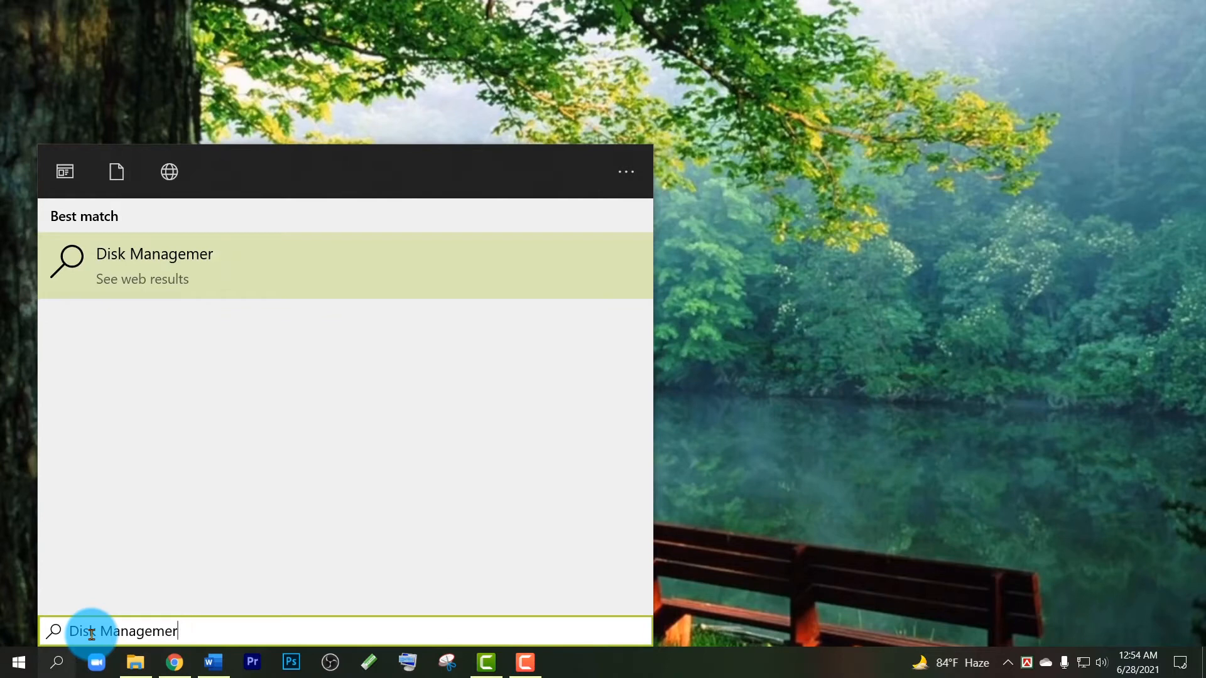
{"action": "type", "text": "t"}
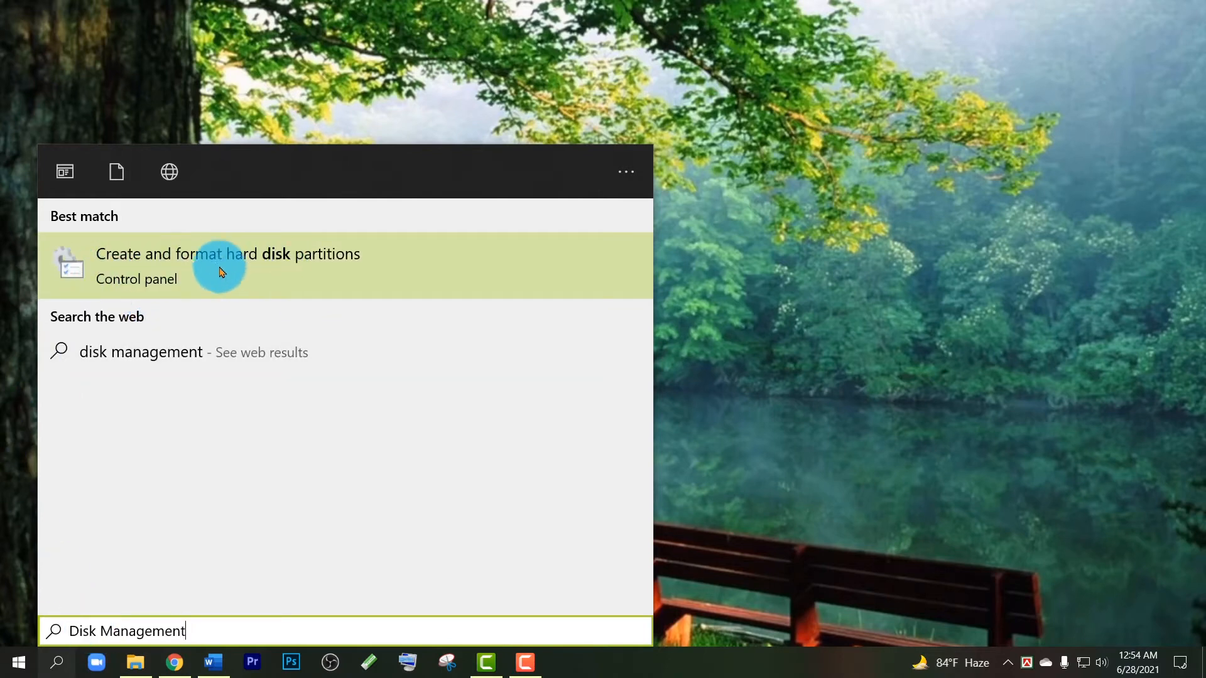
{"action": "mouse_move", "coordinate": [240, 273]}
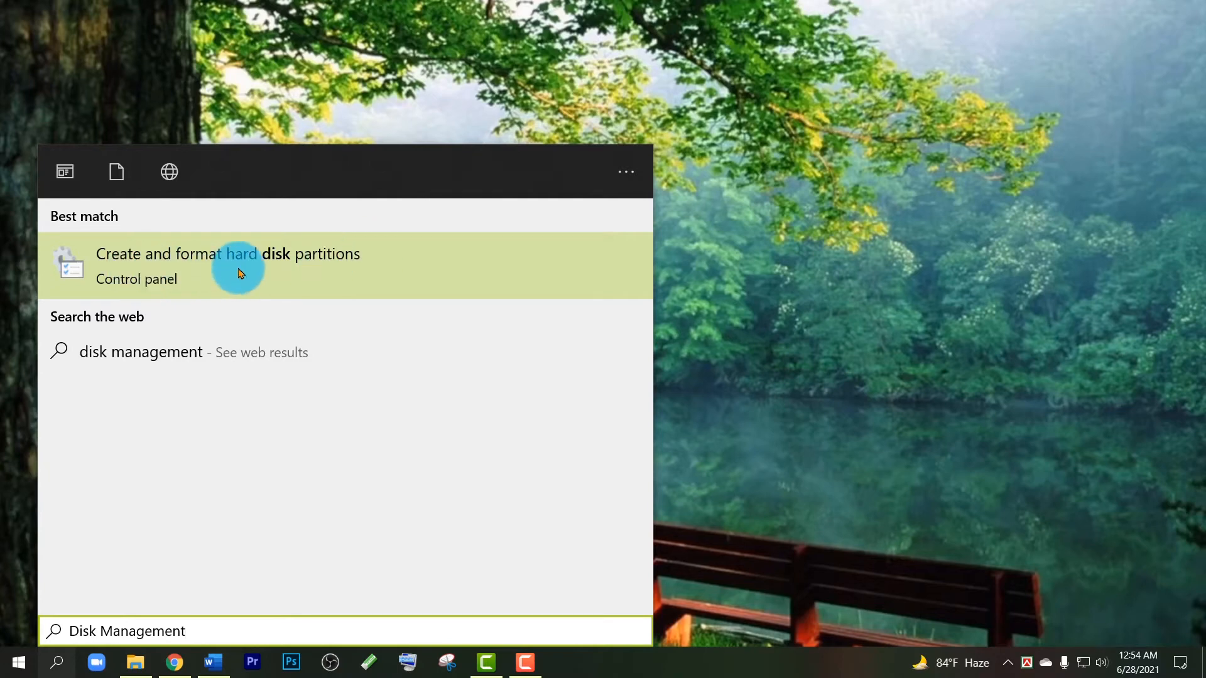
{"action": "mouse_move", "coordinate": [350, 265]}
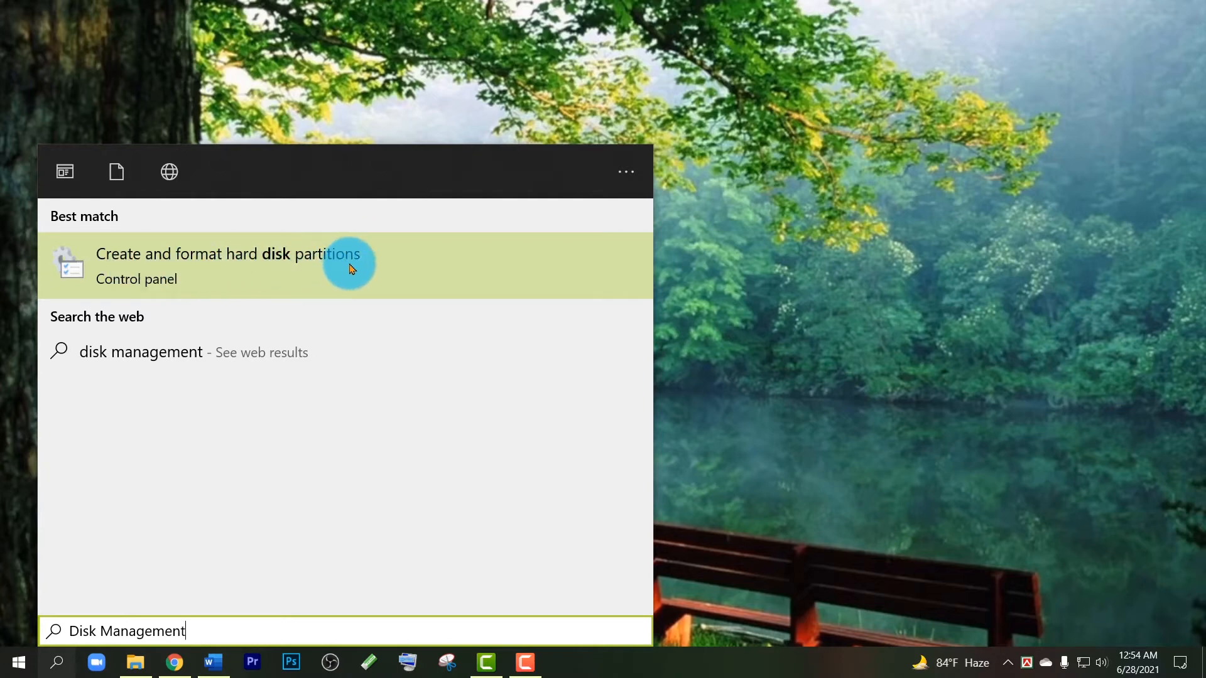
{"action": "mouse_move", "coordinate": [286, 265]}
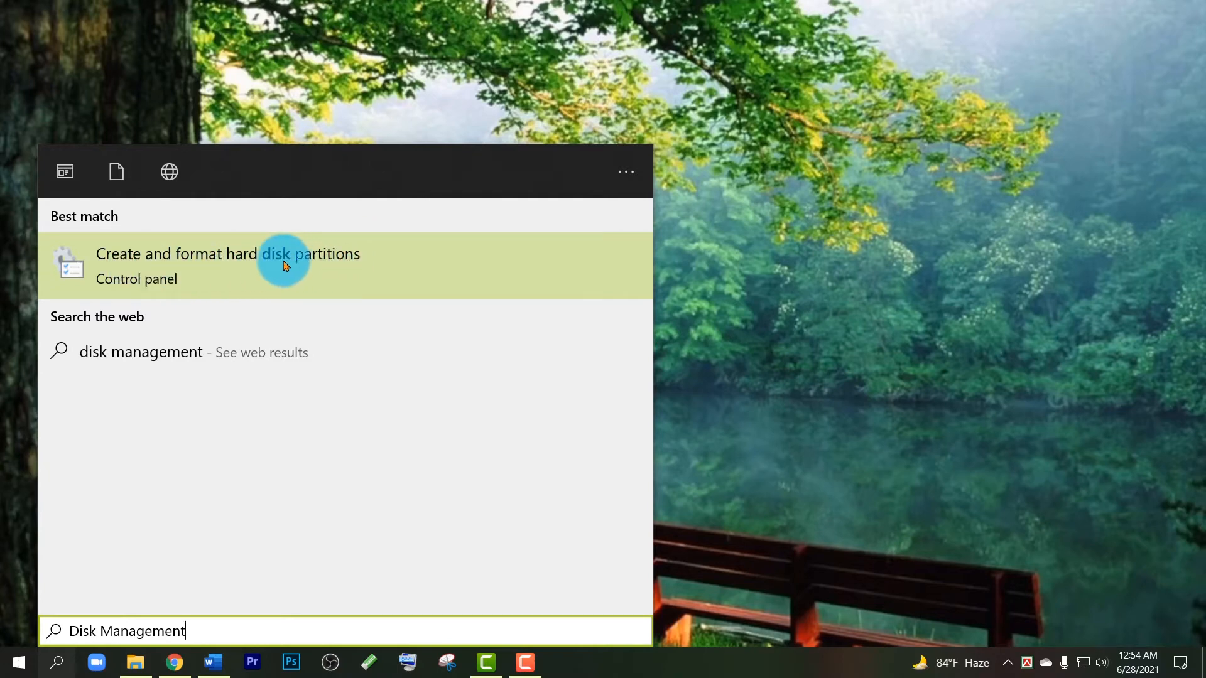
- Launch Create and format hard disk partitions from search and maximize Disk Management
{"action": "left_click", "coordinate": [228, 254]}
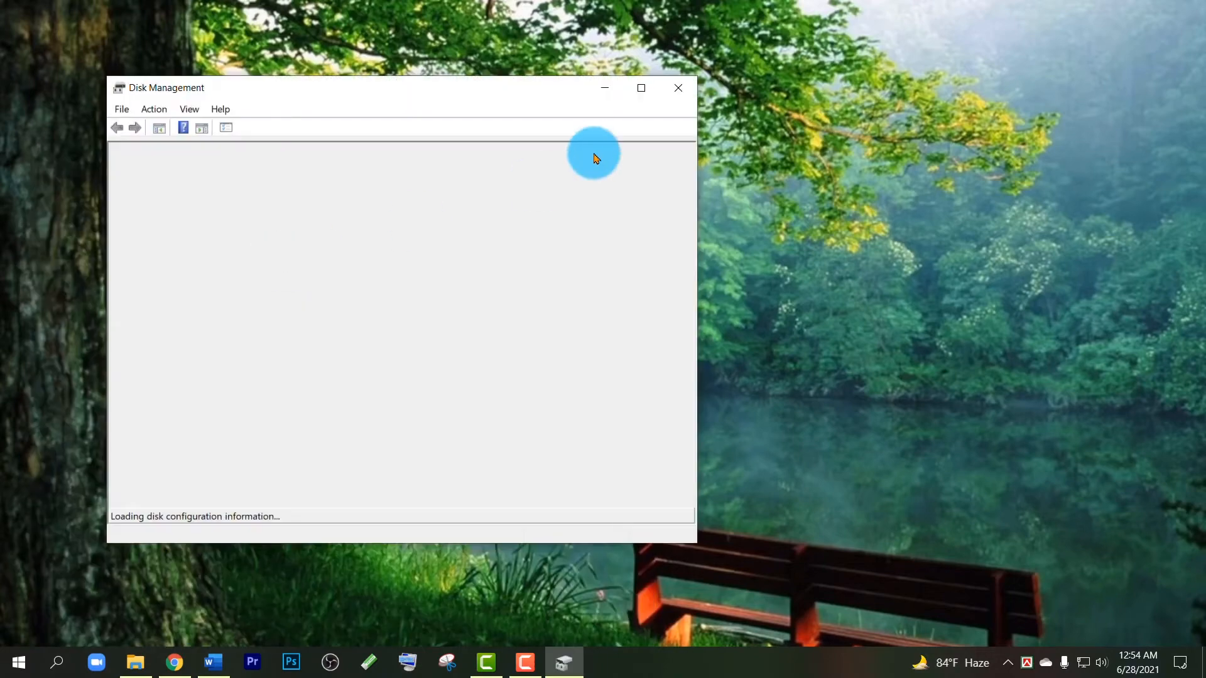
{"action": "left_click", "coordinate": [640, 87]}
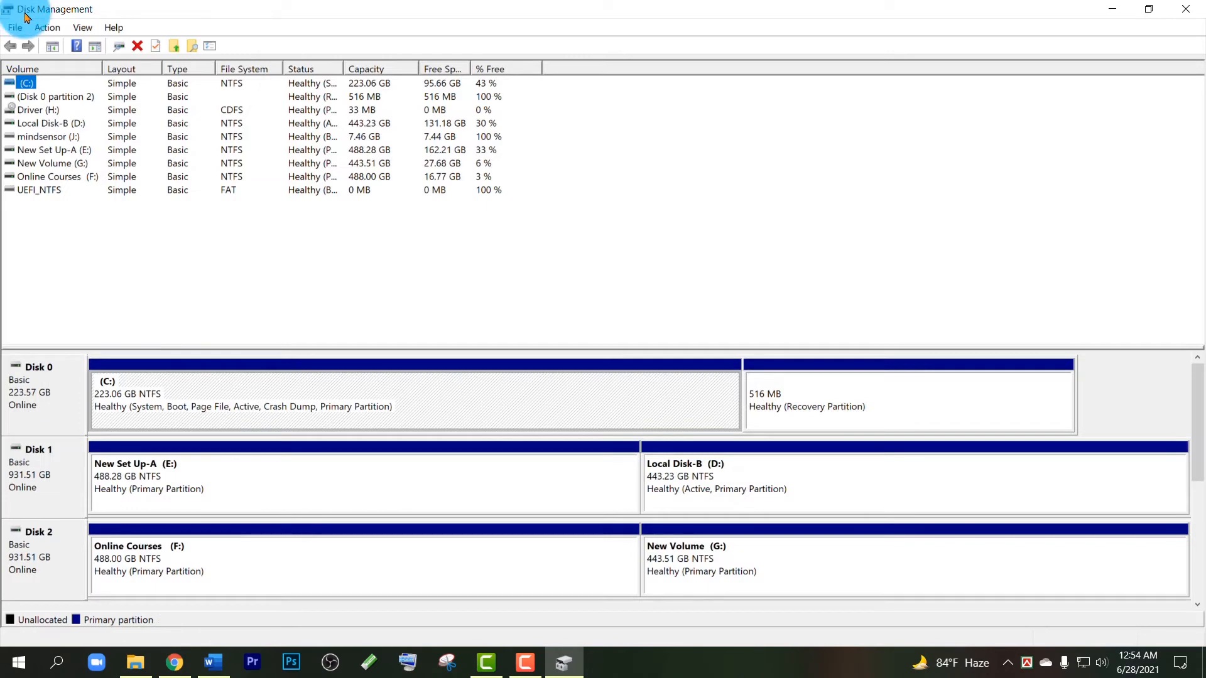
{"action": "mouse_move", "coordinate": [81, 110]}
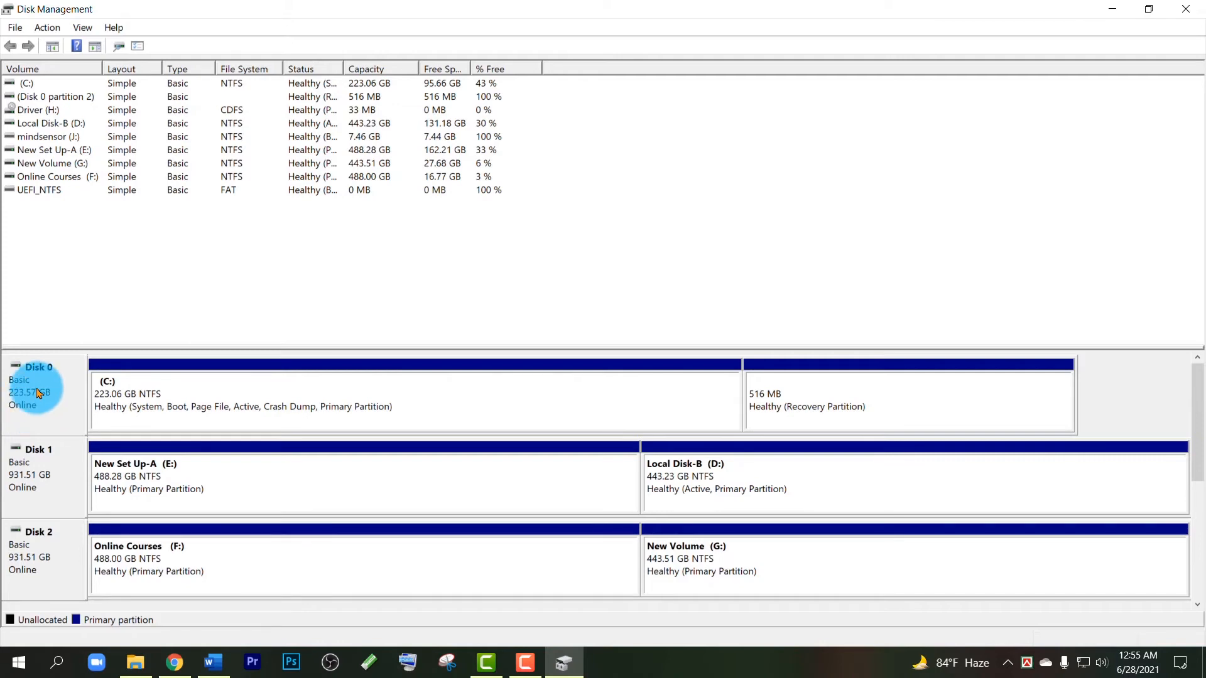
- Show Disk 0's Properties Volumes details: Master Boot Record (MBR), 228936 MB, two volumes
{"action": "right_click", "coordinate": [35, 384]}
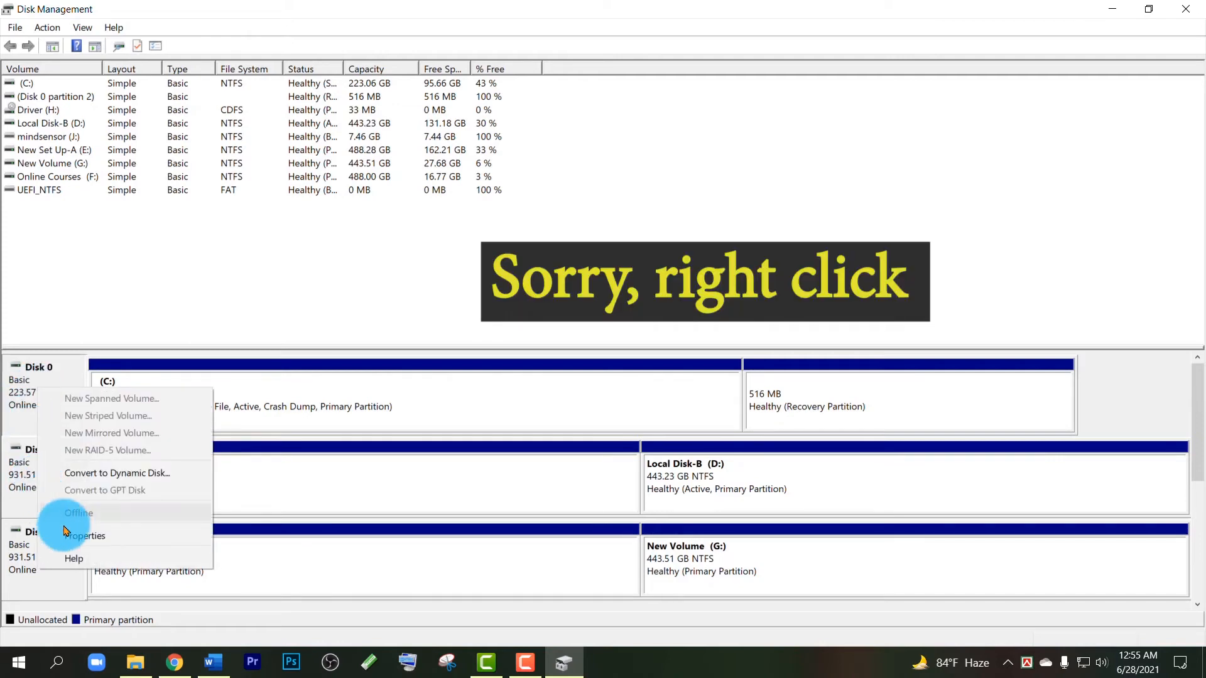
{"action": "mouse_move", "coordinate": [84, 537]}
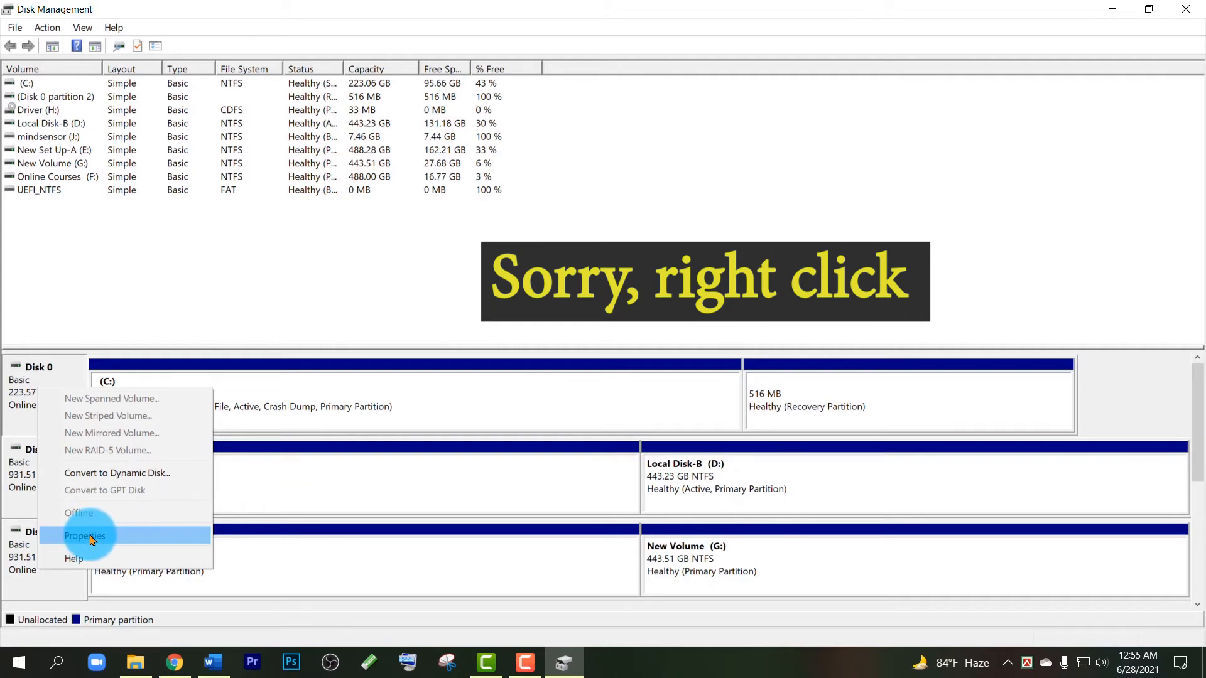
{"action": "left_click", "coordinate": [85, 536]}
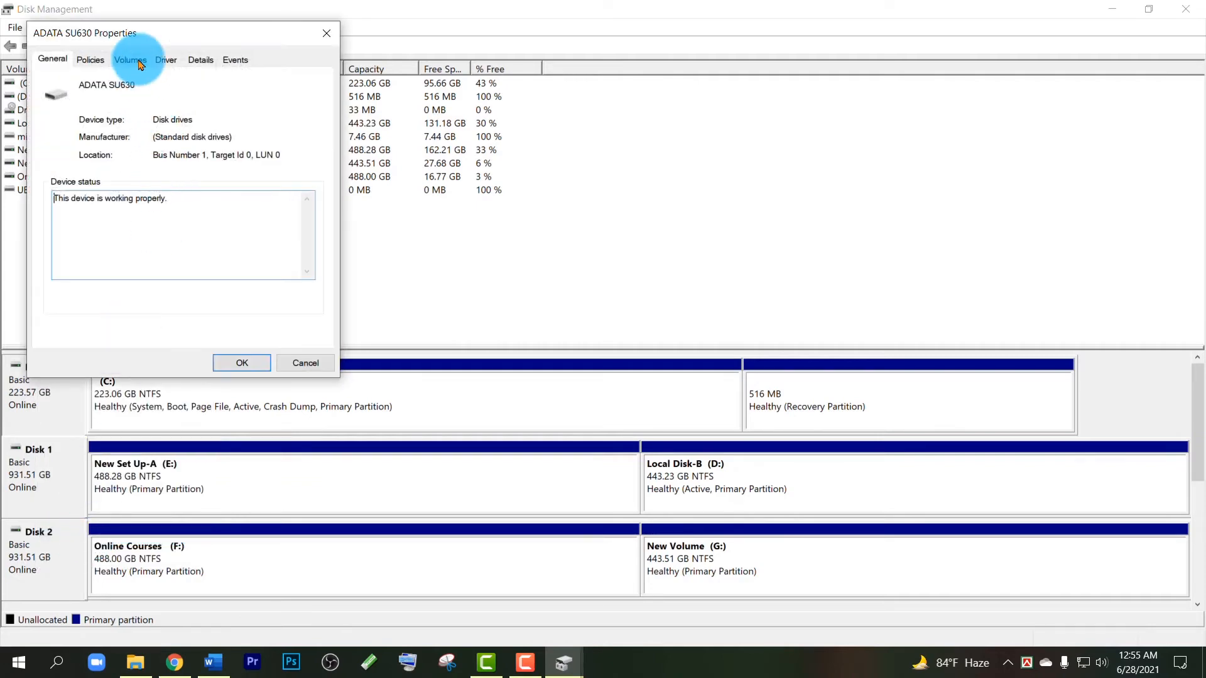
{"action": "left_click", "coordinate": [129, 59]}
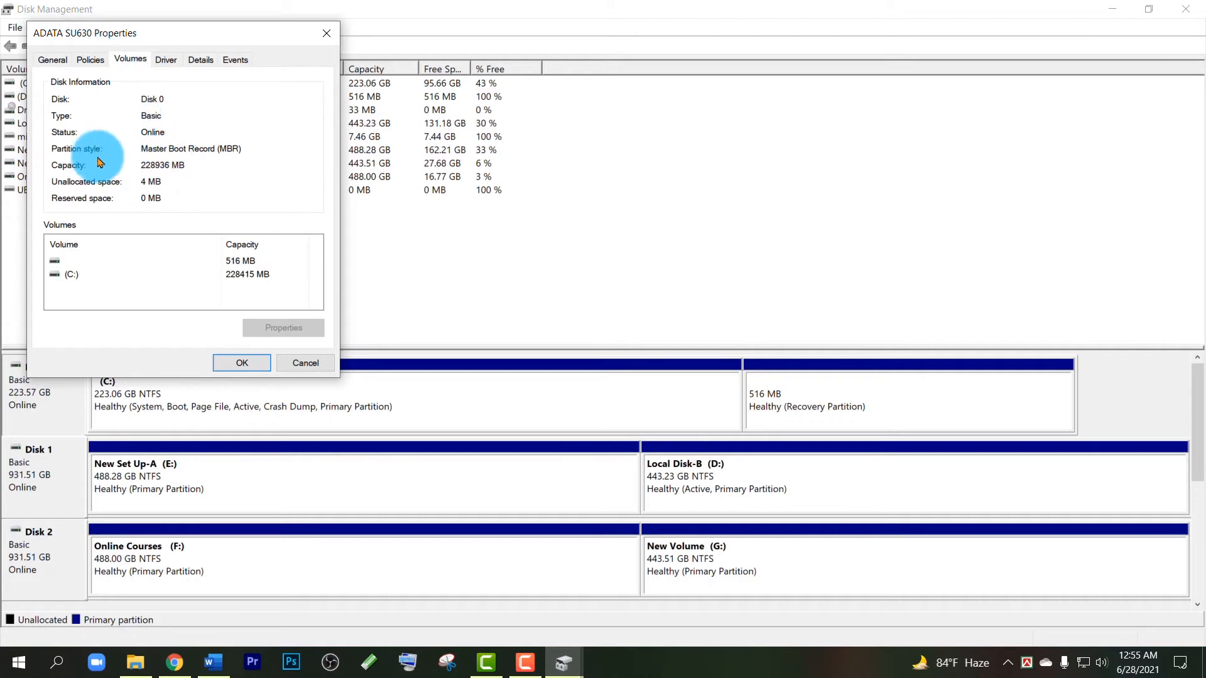
{"action": "mouse_move", "coordinate": [146, 157]}
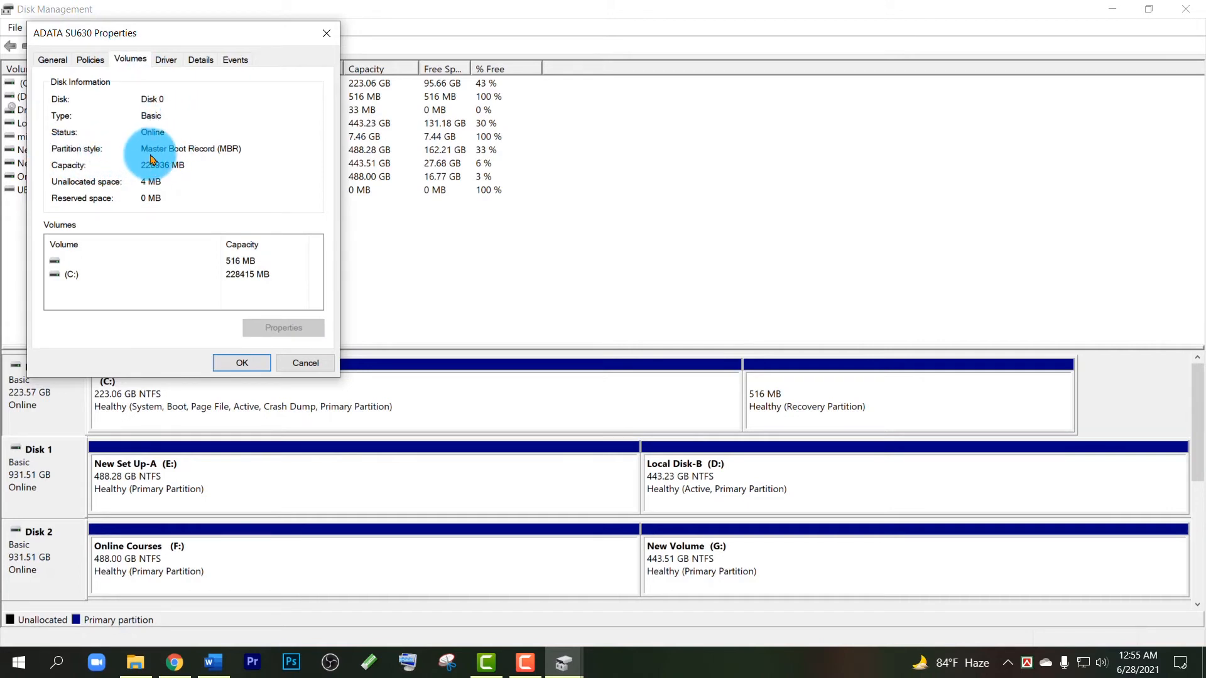
{"action": "mouse_move", "coordinate": [152, 152]}
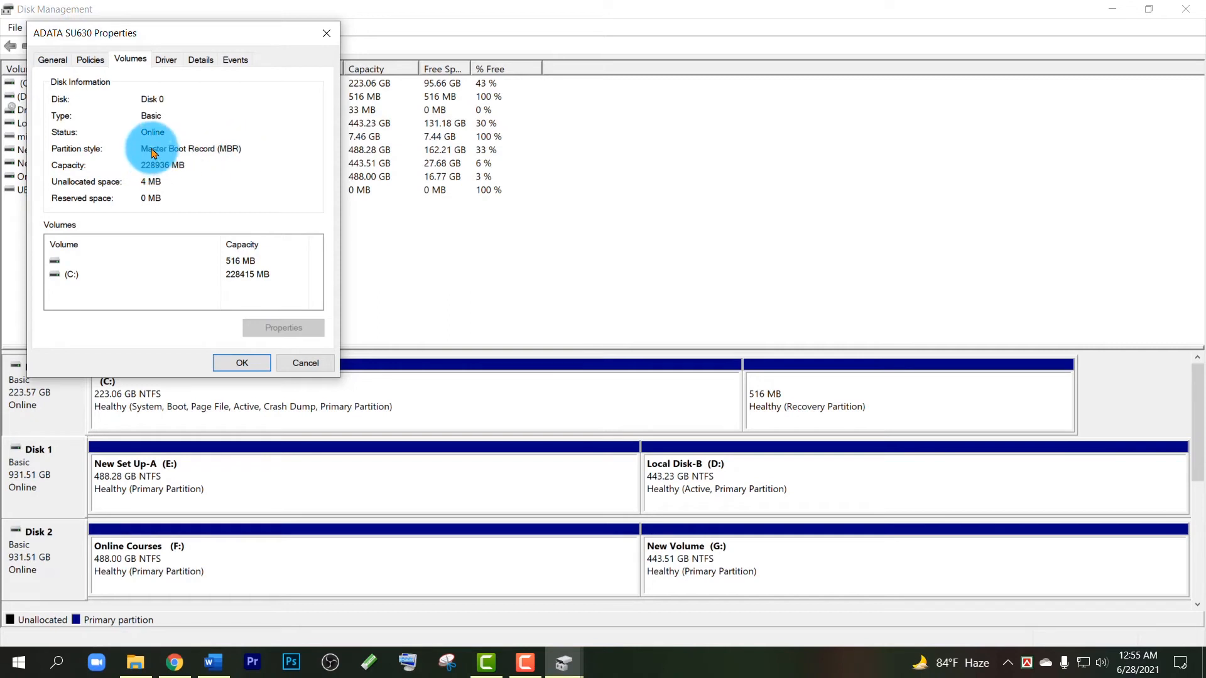
{"action": "mouse_move", "coordinate": [189, 160]}
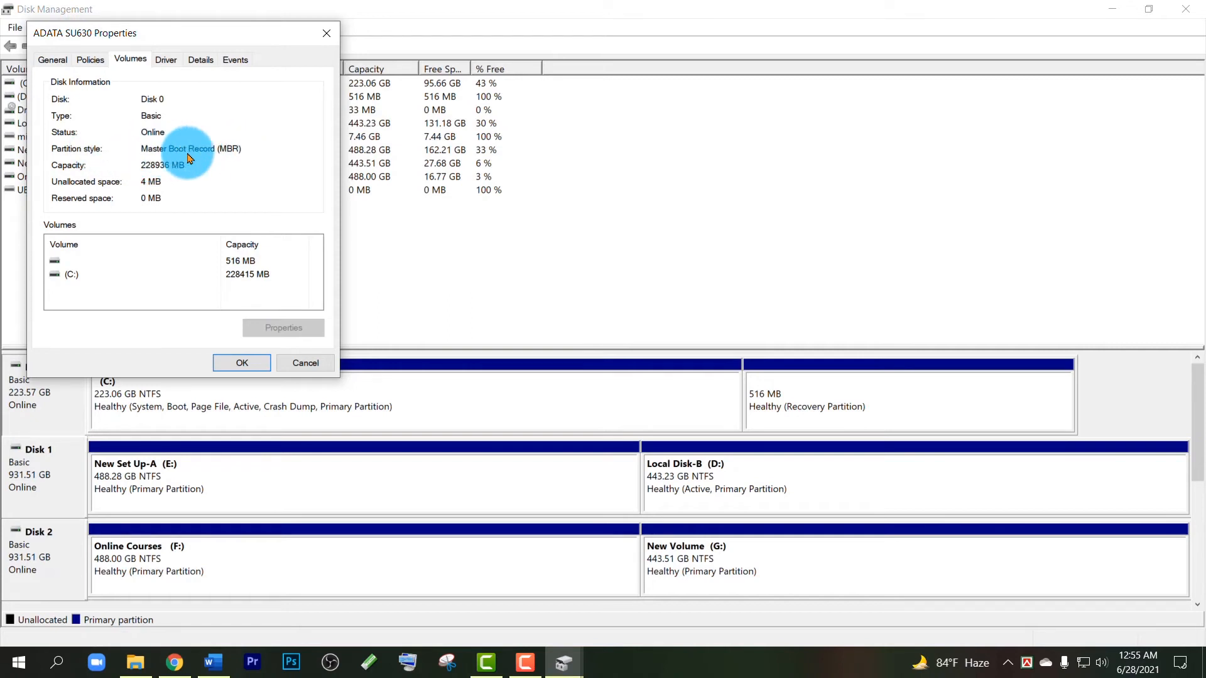
{"action": "mouse_move", "coordinate": [231, 158]}
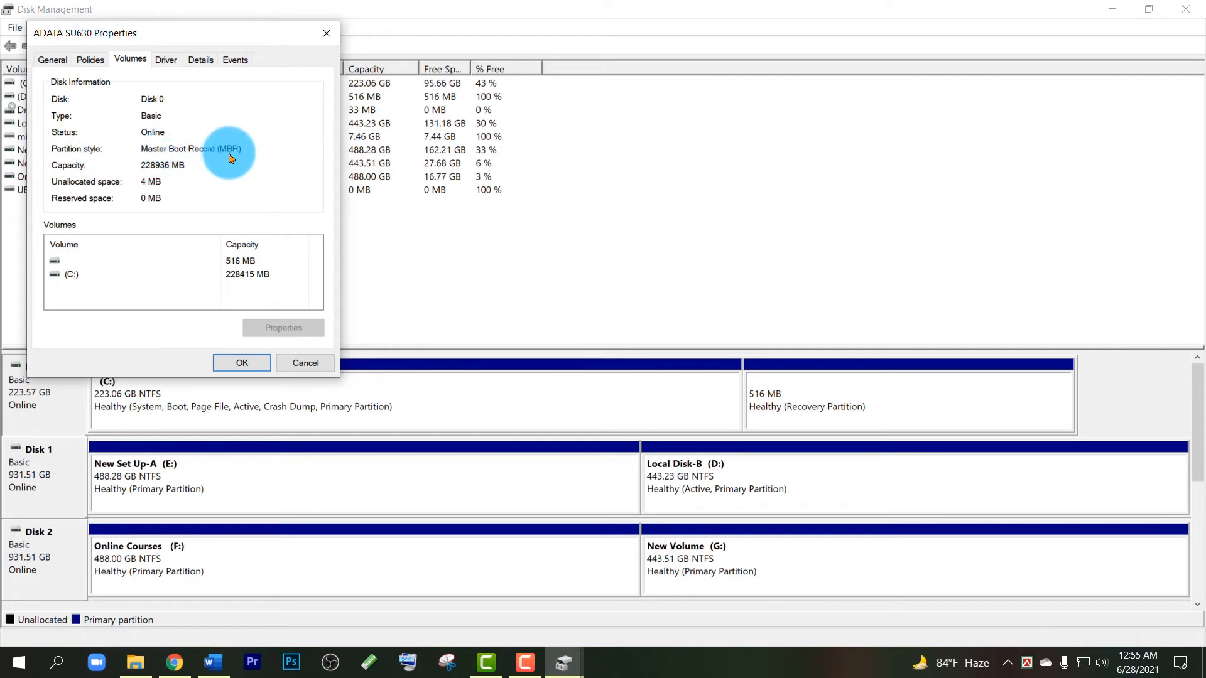
{"action": "mouse_move", "coordinate": [325, 32]}
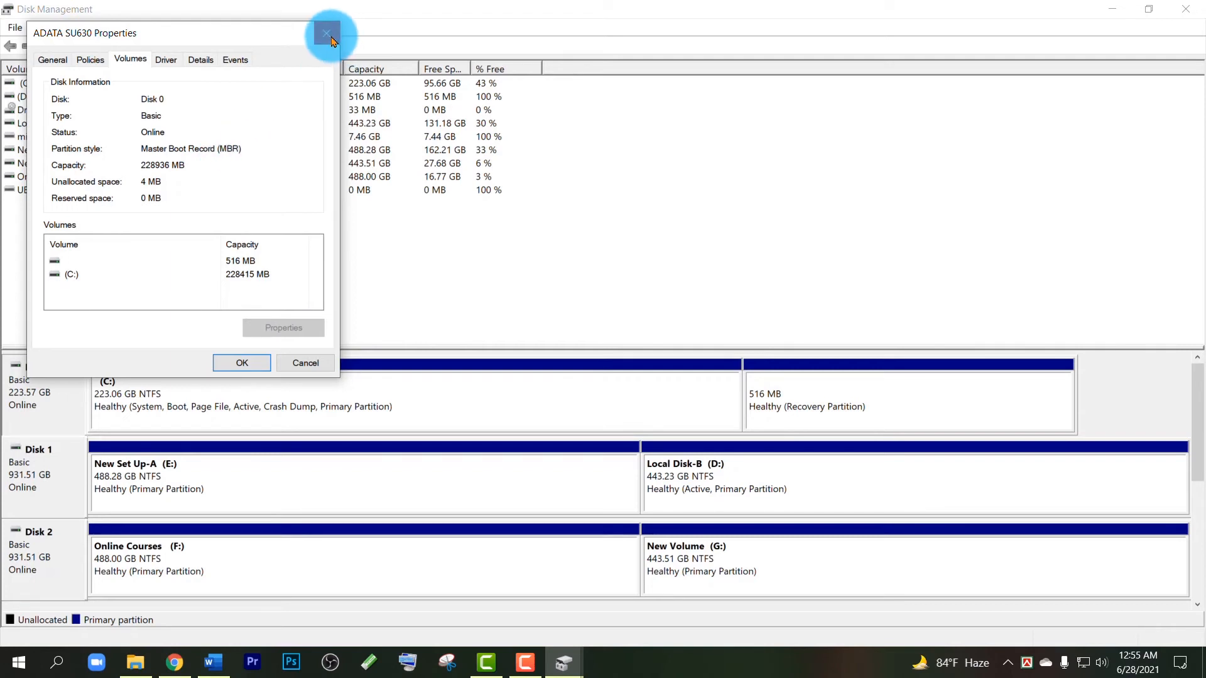
- Show USB Disk 3's Volumes details reading GUID Partition Table (GPT), 7644 MB, then close it
{"action": "left_click", "coordinate": [327, 33]}
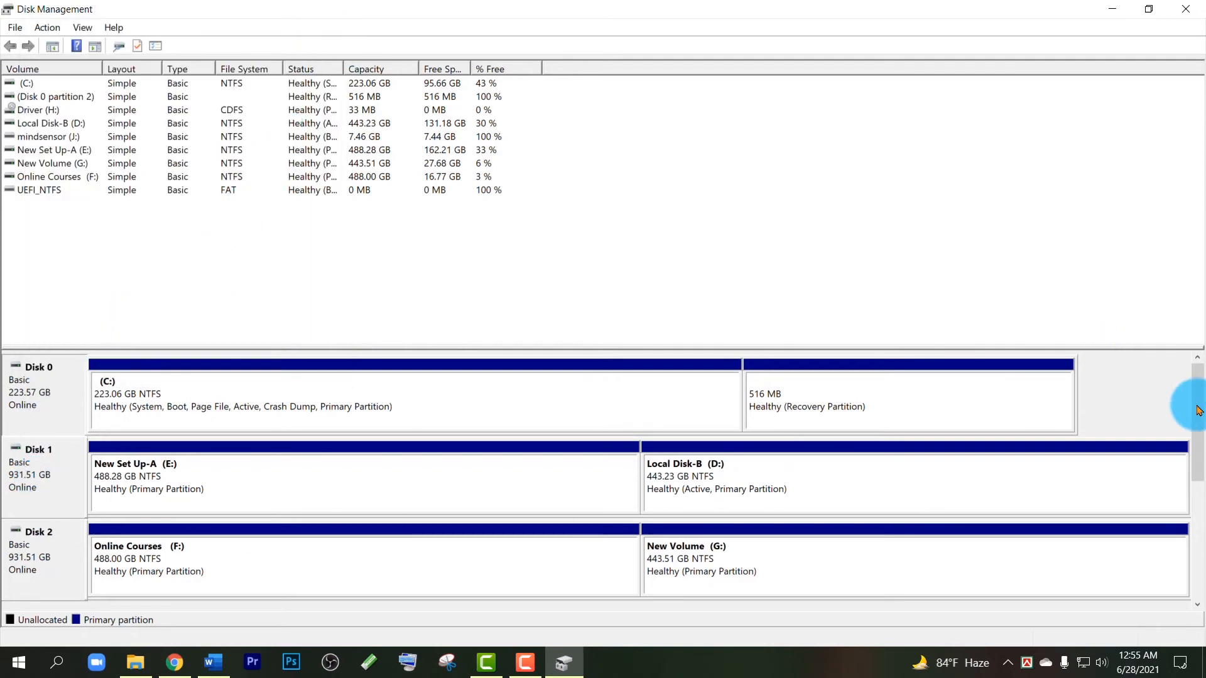
{"action": "scroll", "scroll_direction": "down", "scroll_amount": 3}
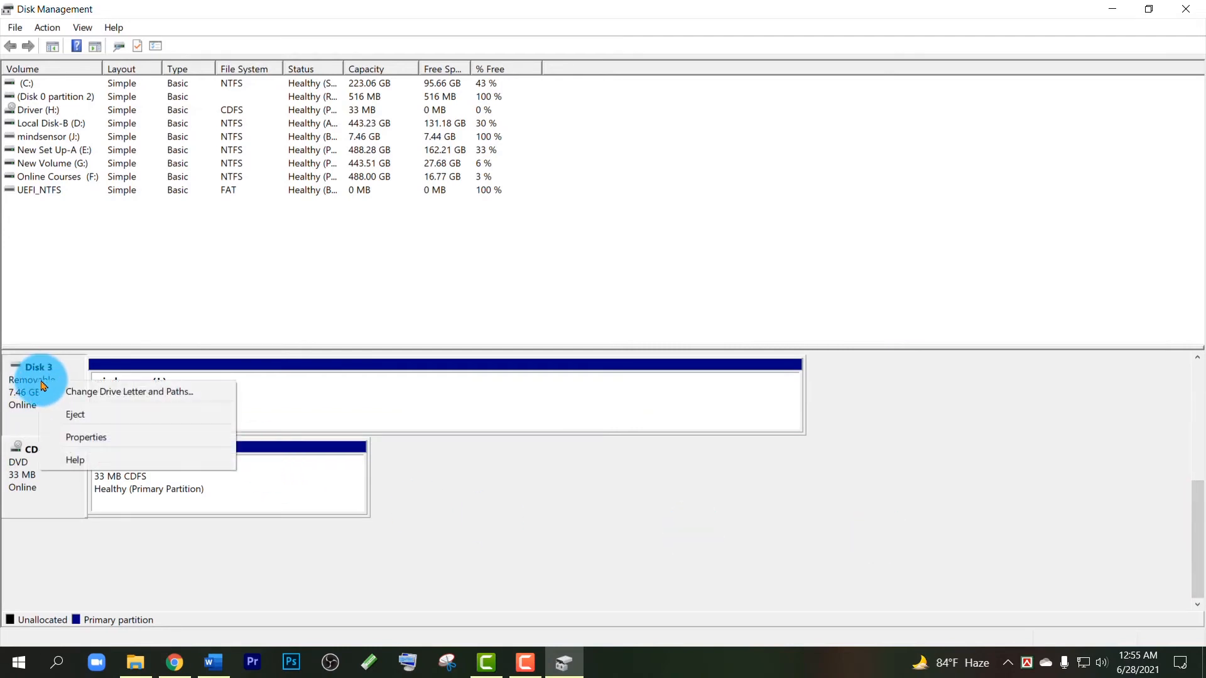
{"action": "mouse_move", "coordinate": [91, 437]}
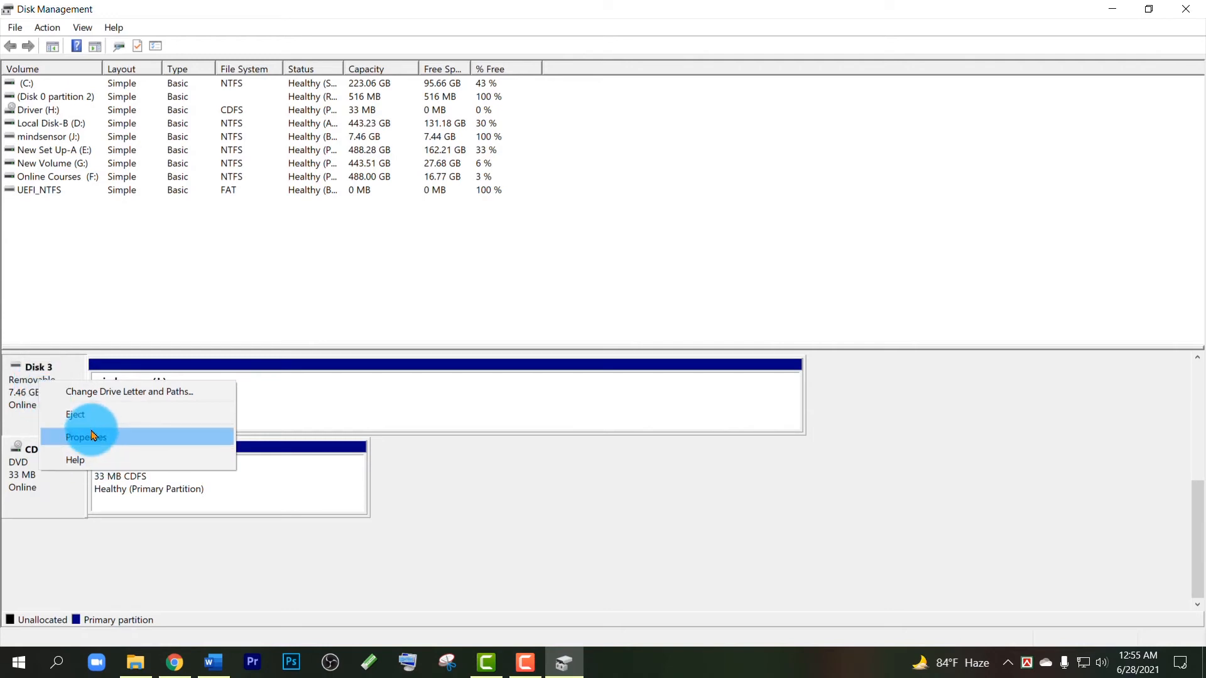
{"action": "left_click", "coordinate": [87, 437]}
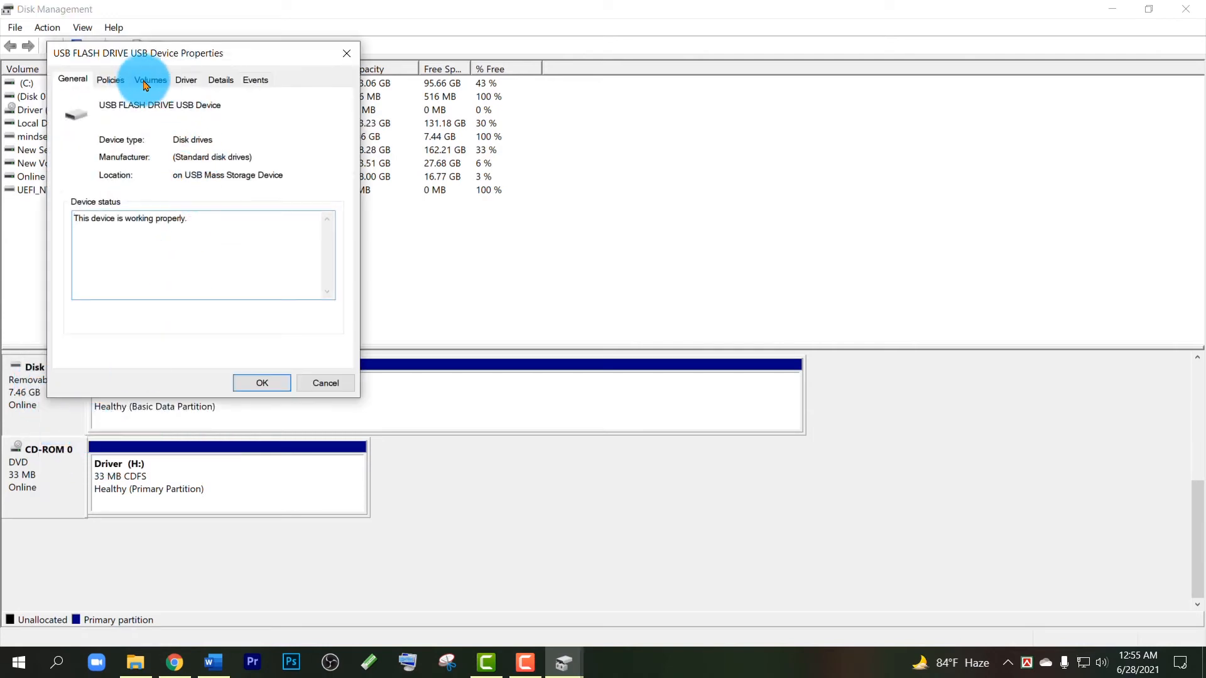
{"action": "left_click", "coordinate": [149, 79]}
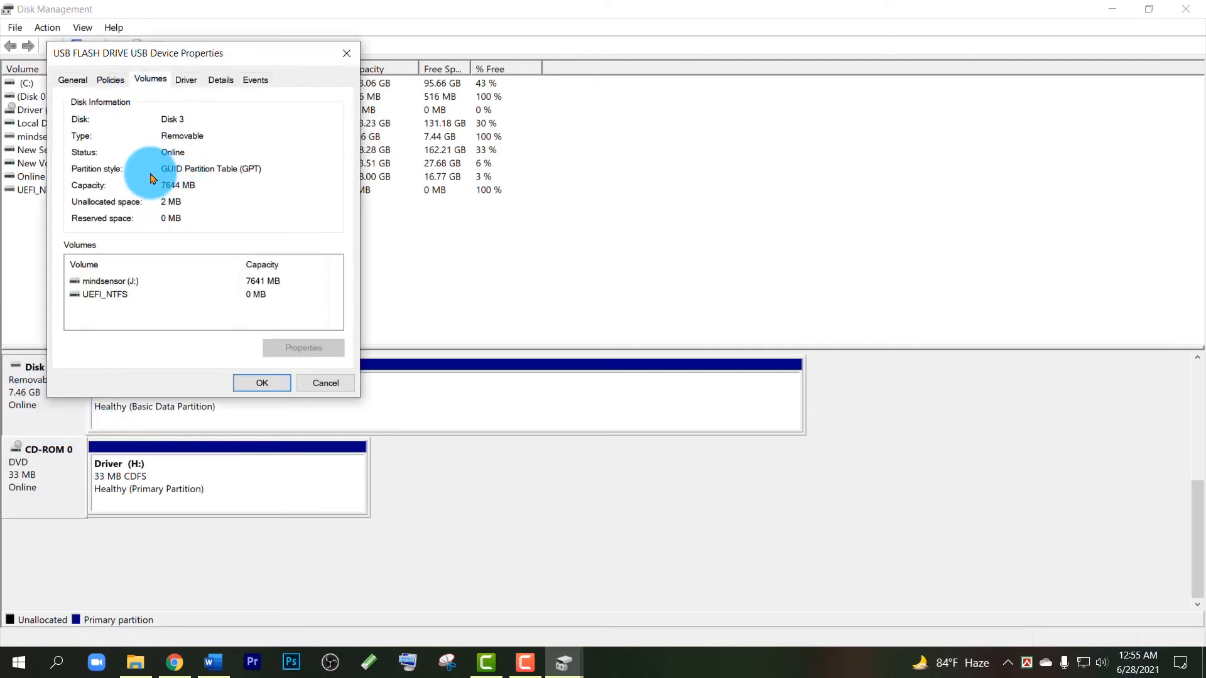
{"action": "mouse_move", "coordinate": [171, 176]}
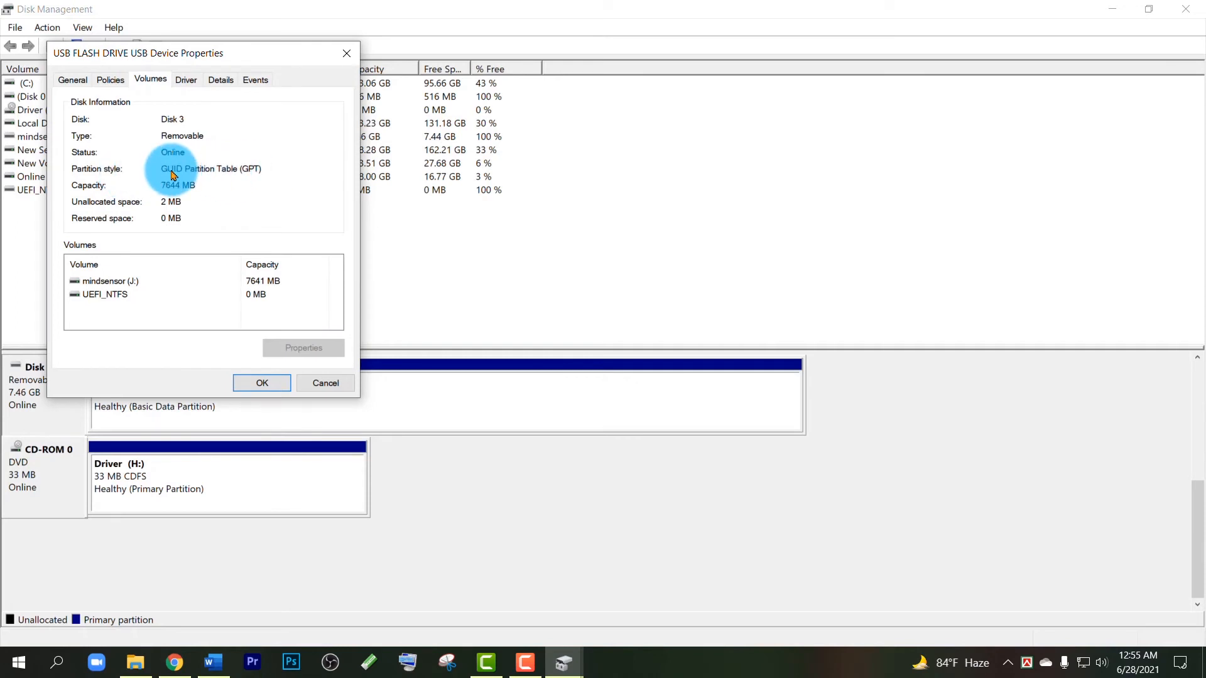
{"action": "mouse_move", "coordinate": [250, 180]}
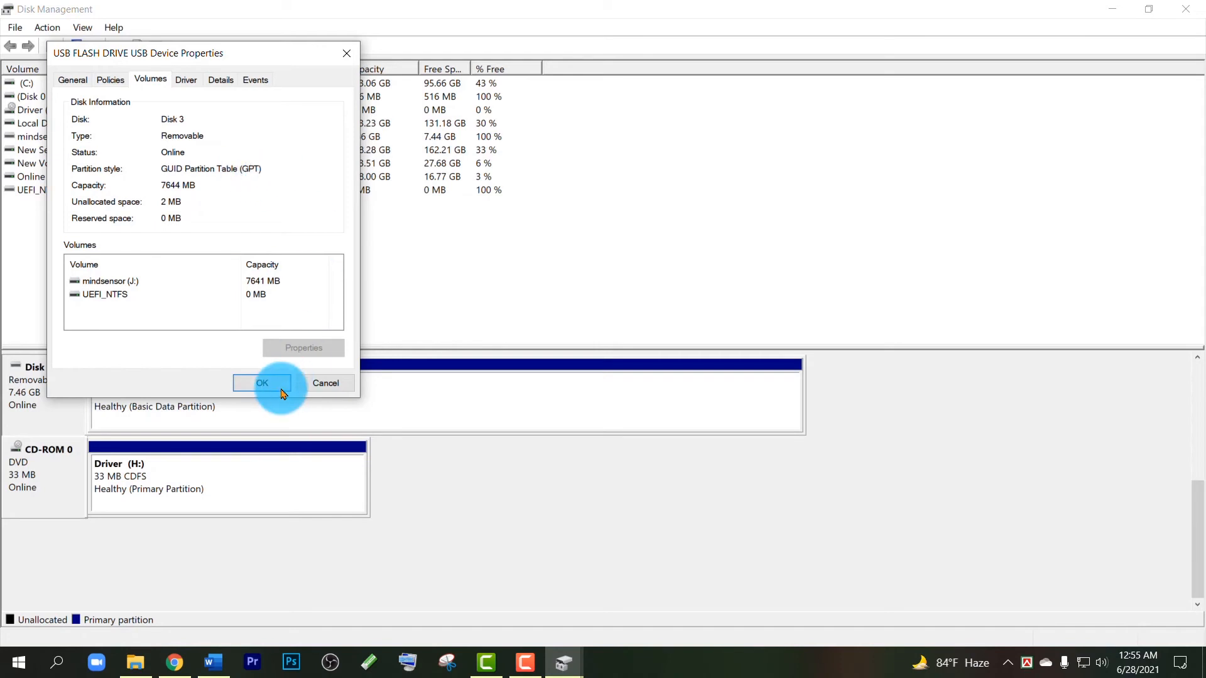
{"action": "left_click", "coordinate": [263, 383]}
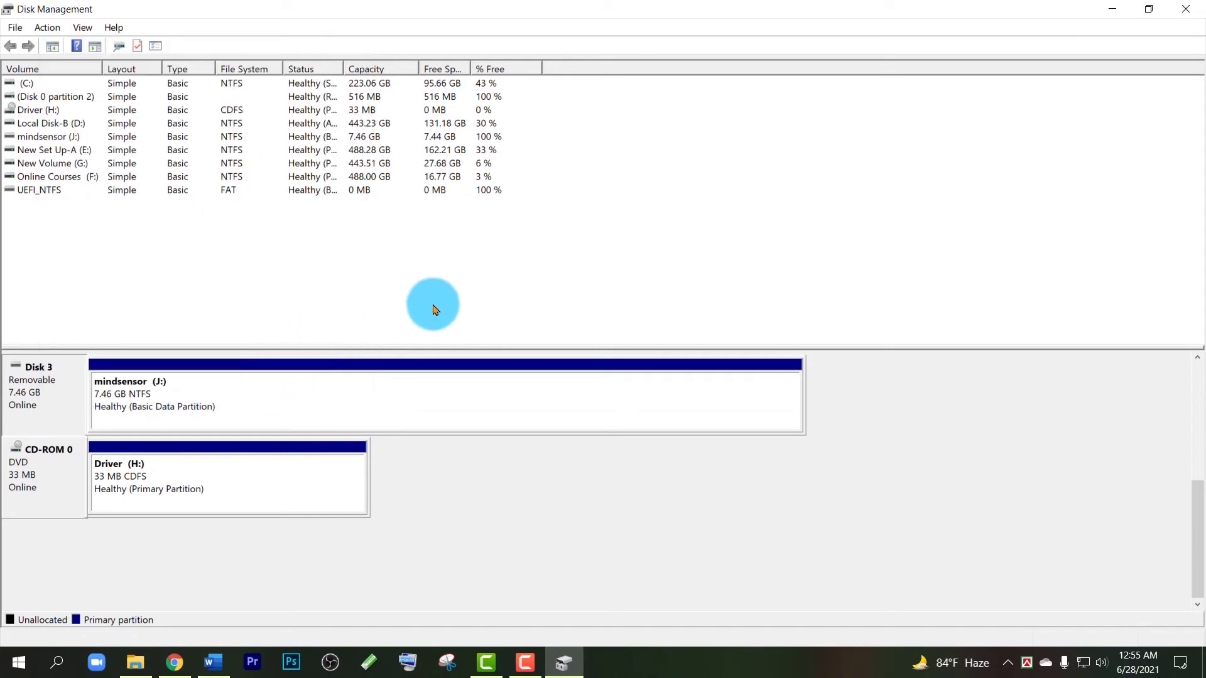